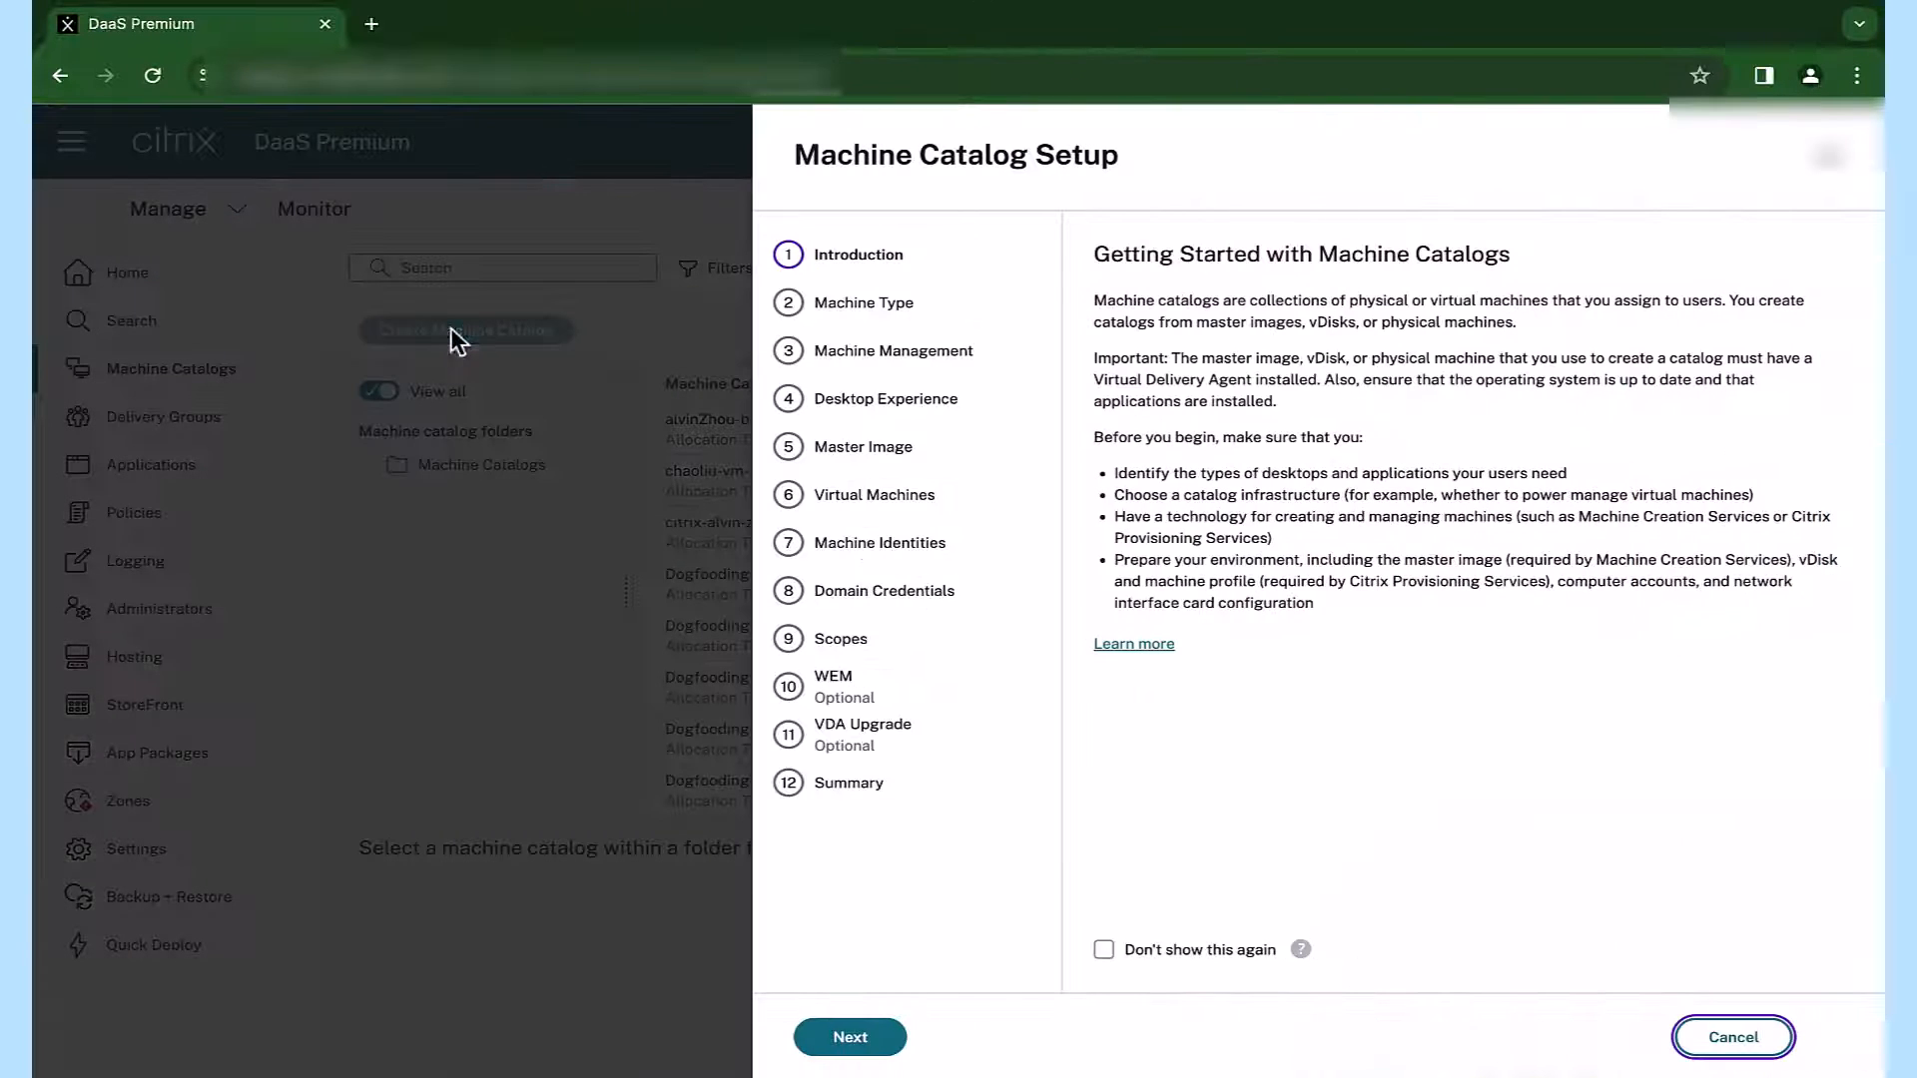
- Create the physical single-session catalog 'MC - Mac VDA' and find it by searching 'mac'
{"action": "left_click", "coordinate": [849, 1036]}
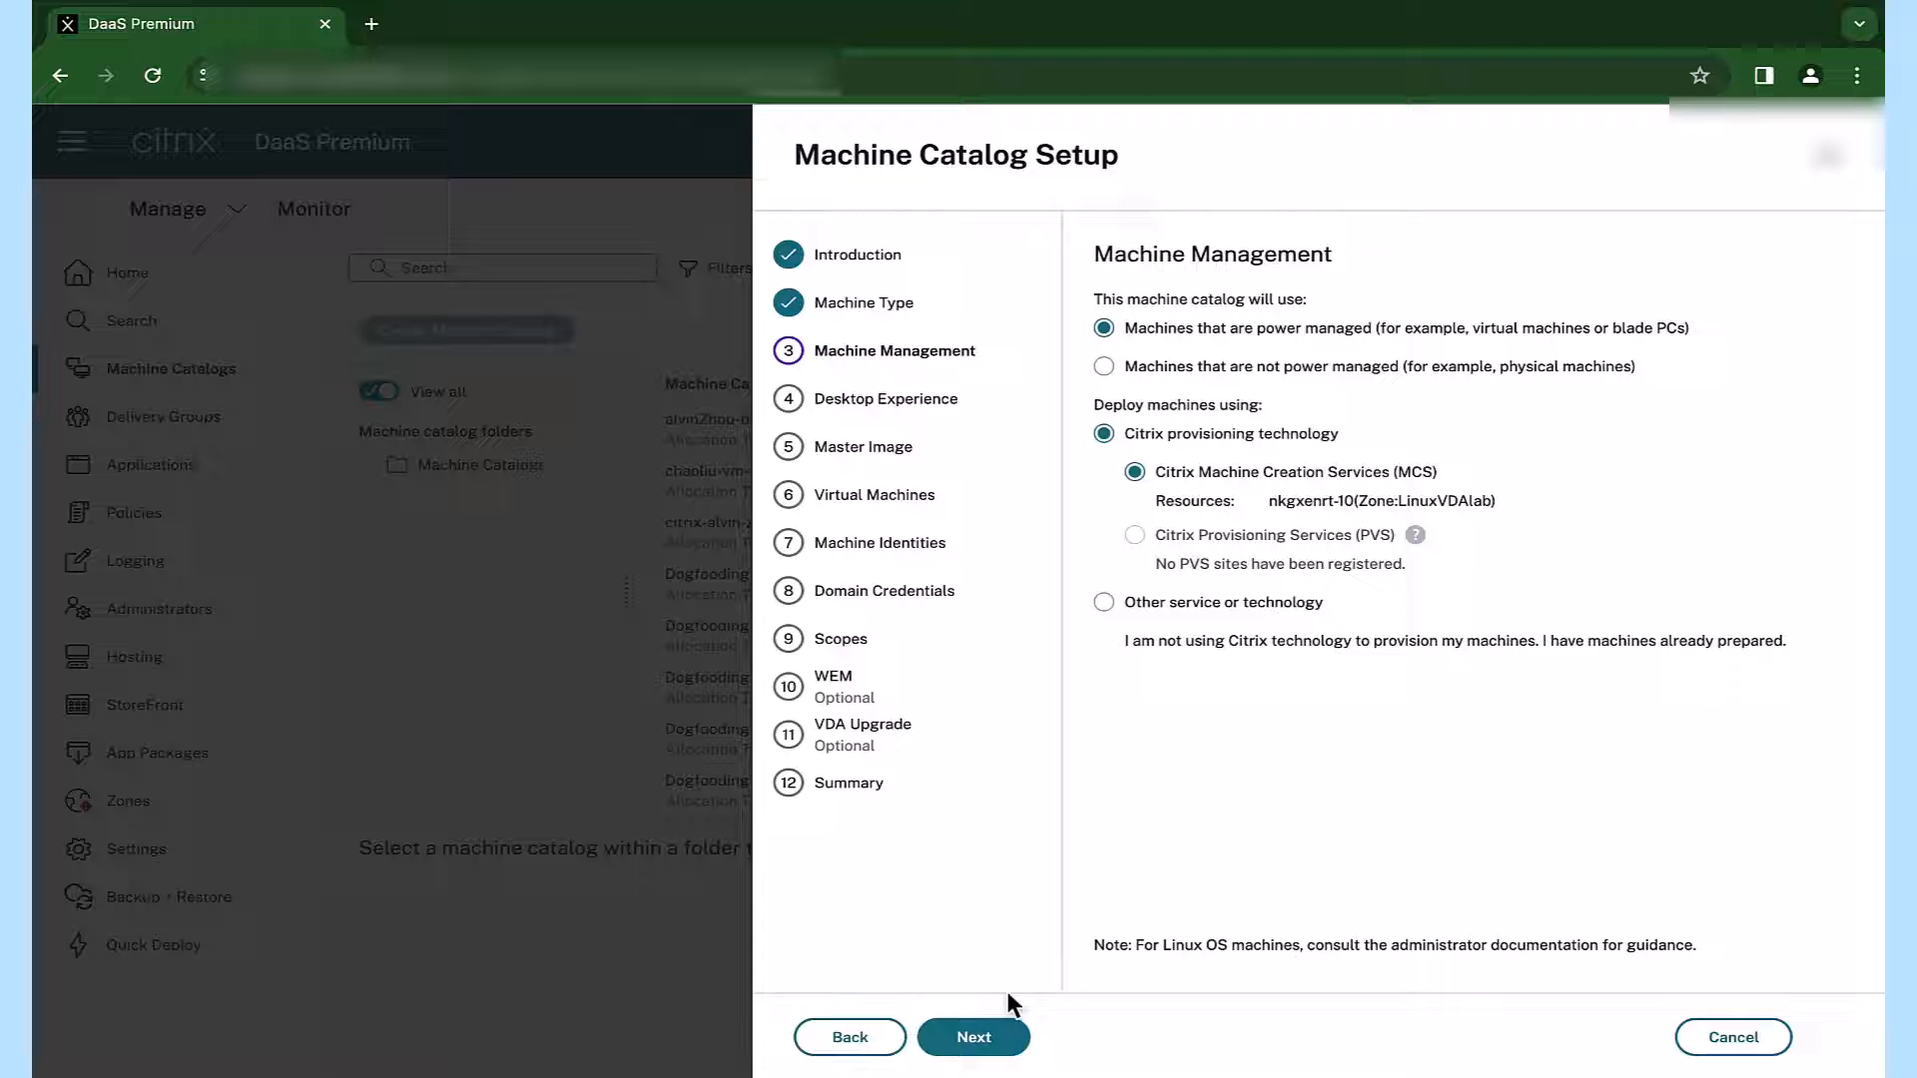
{"action": "left_click", "coordinate": [973, 1036]}
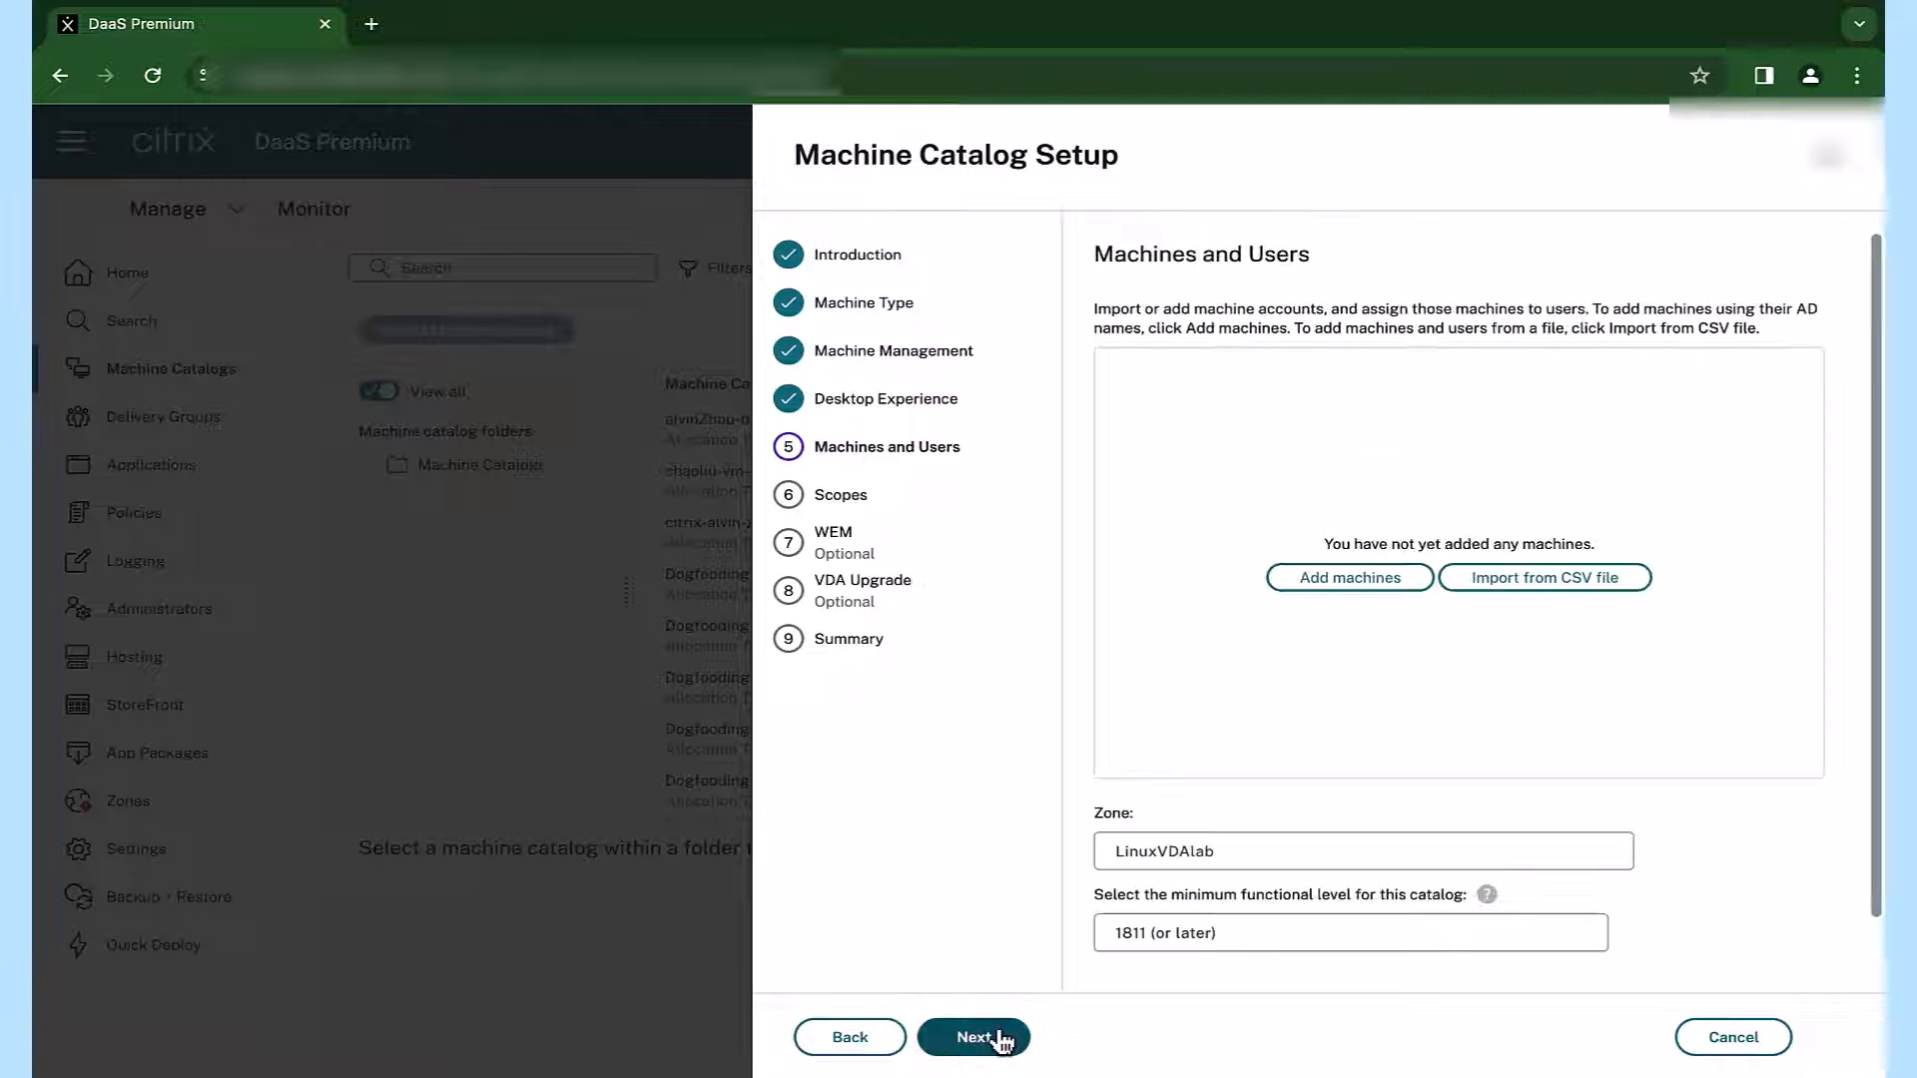
{"action": "left_click", "coordinate": [1361, 851]}
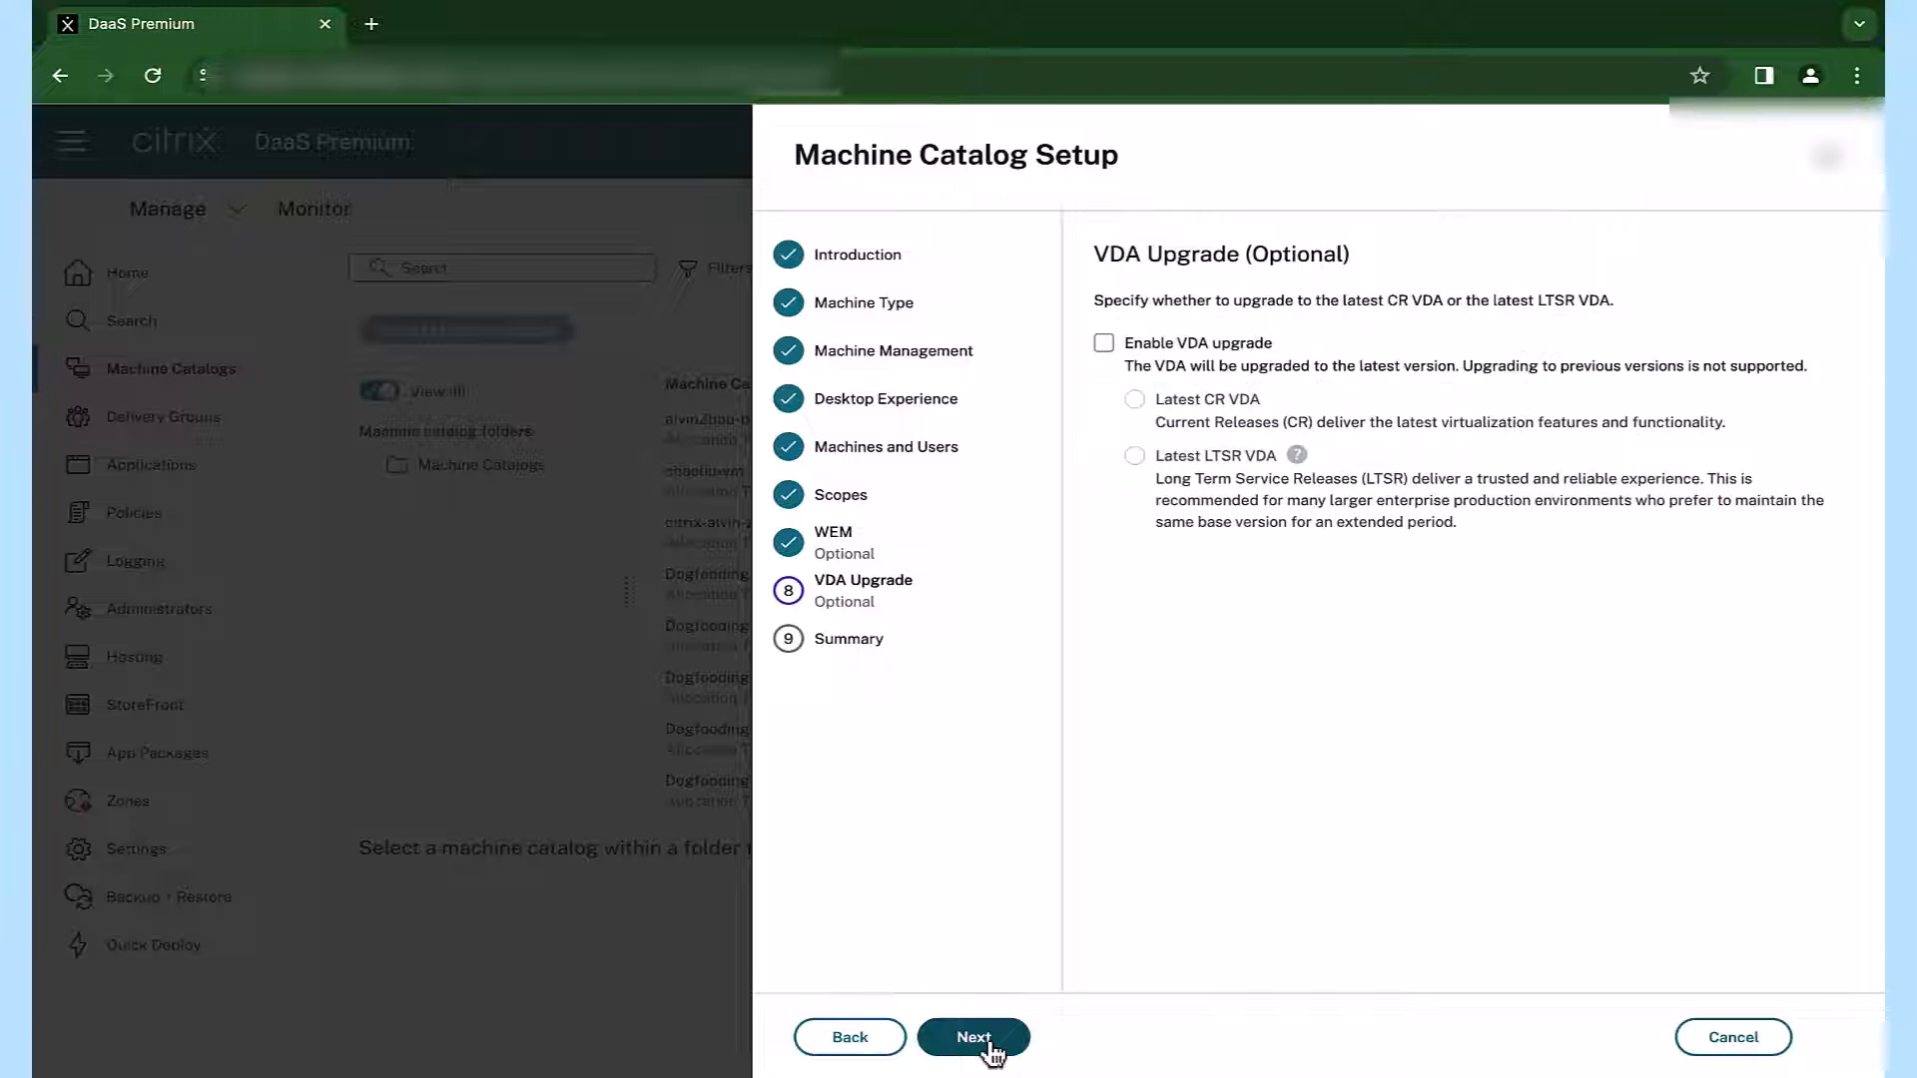
{"action": "left_click", "coordinate": [974, 1037]}
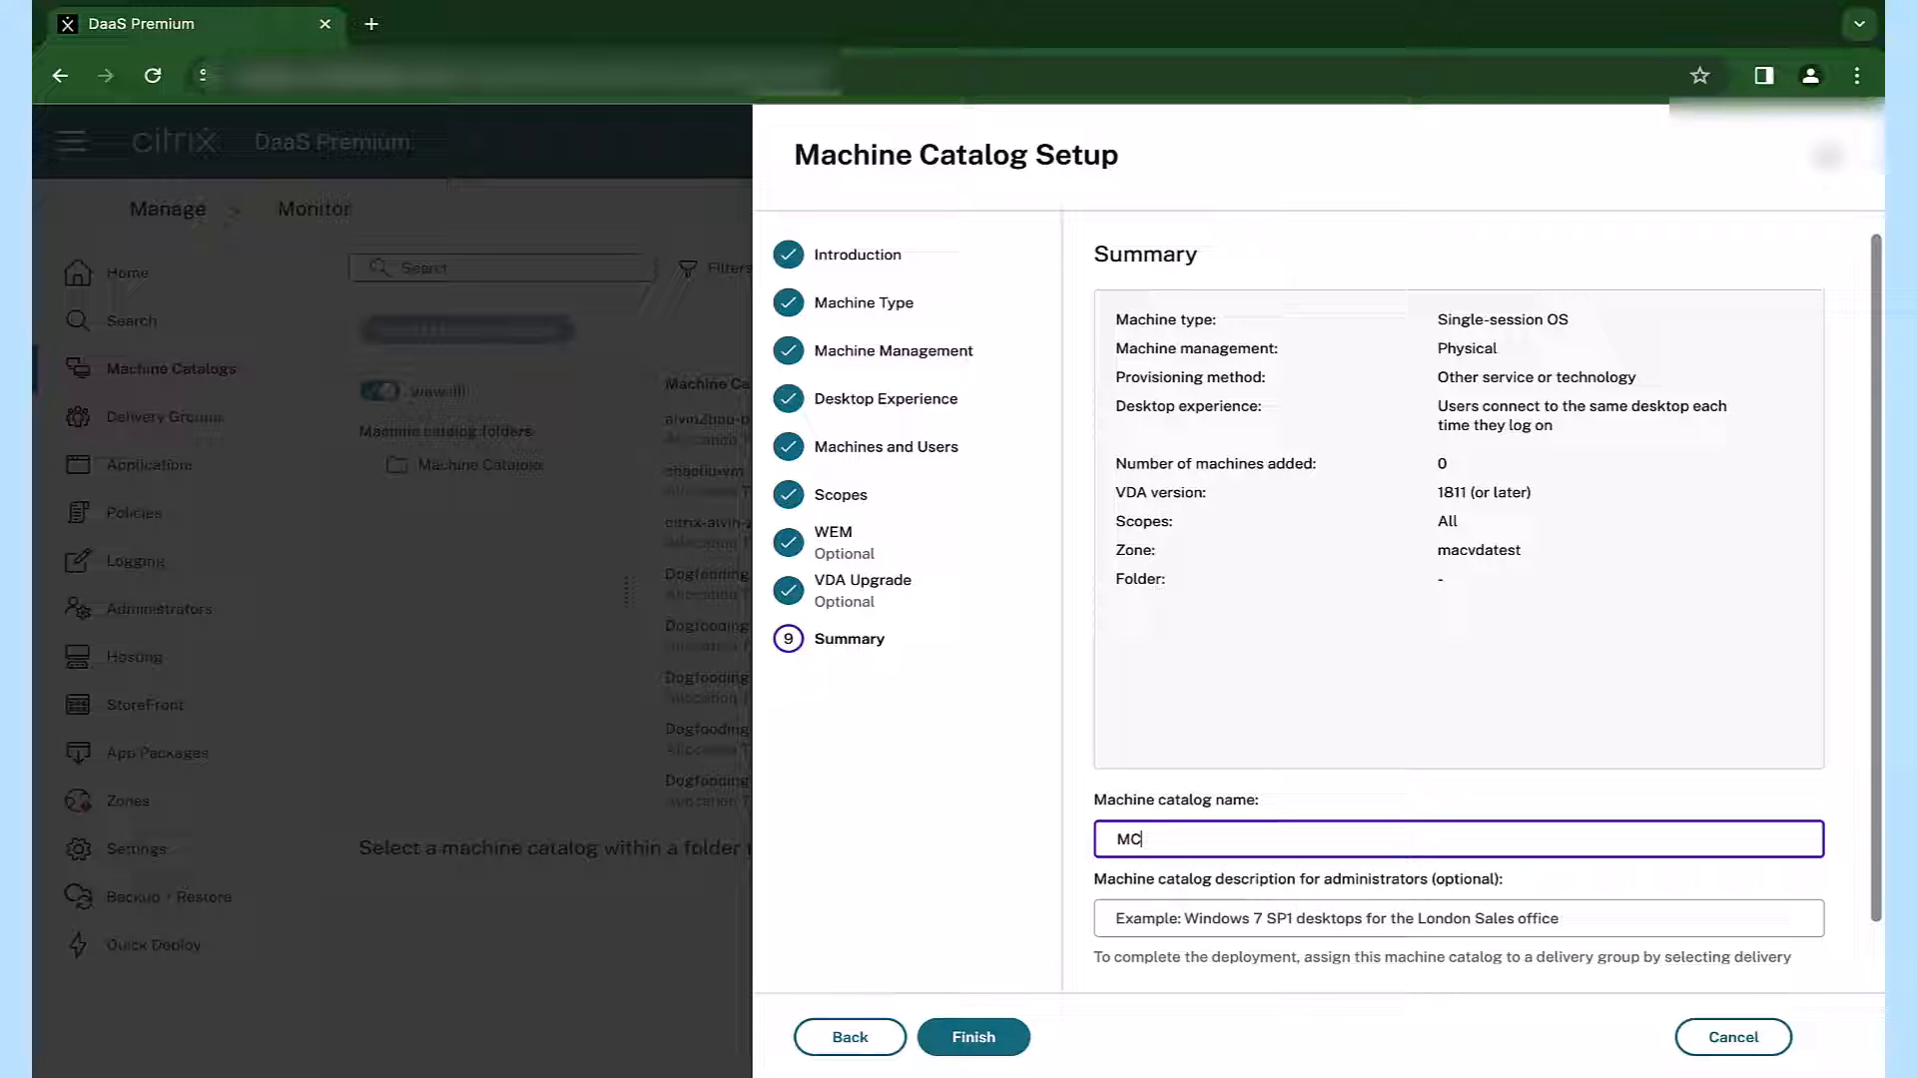
{"action": "type", "text": "machine"}
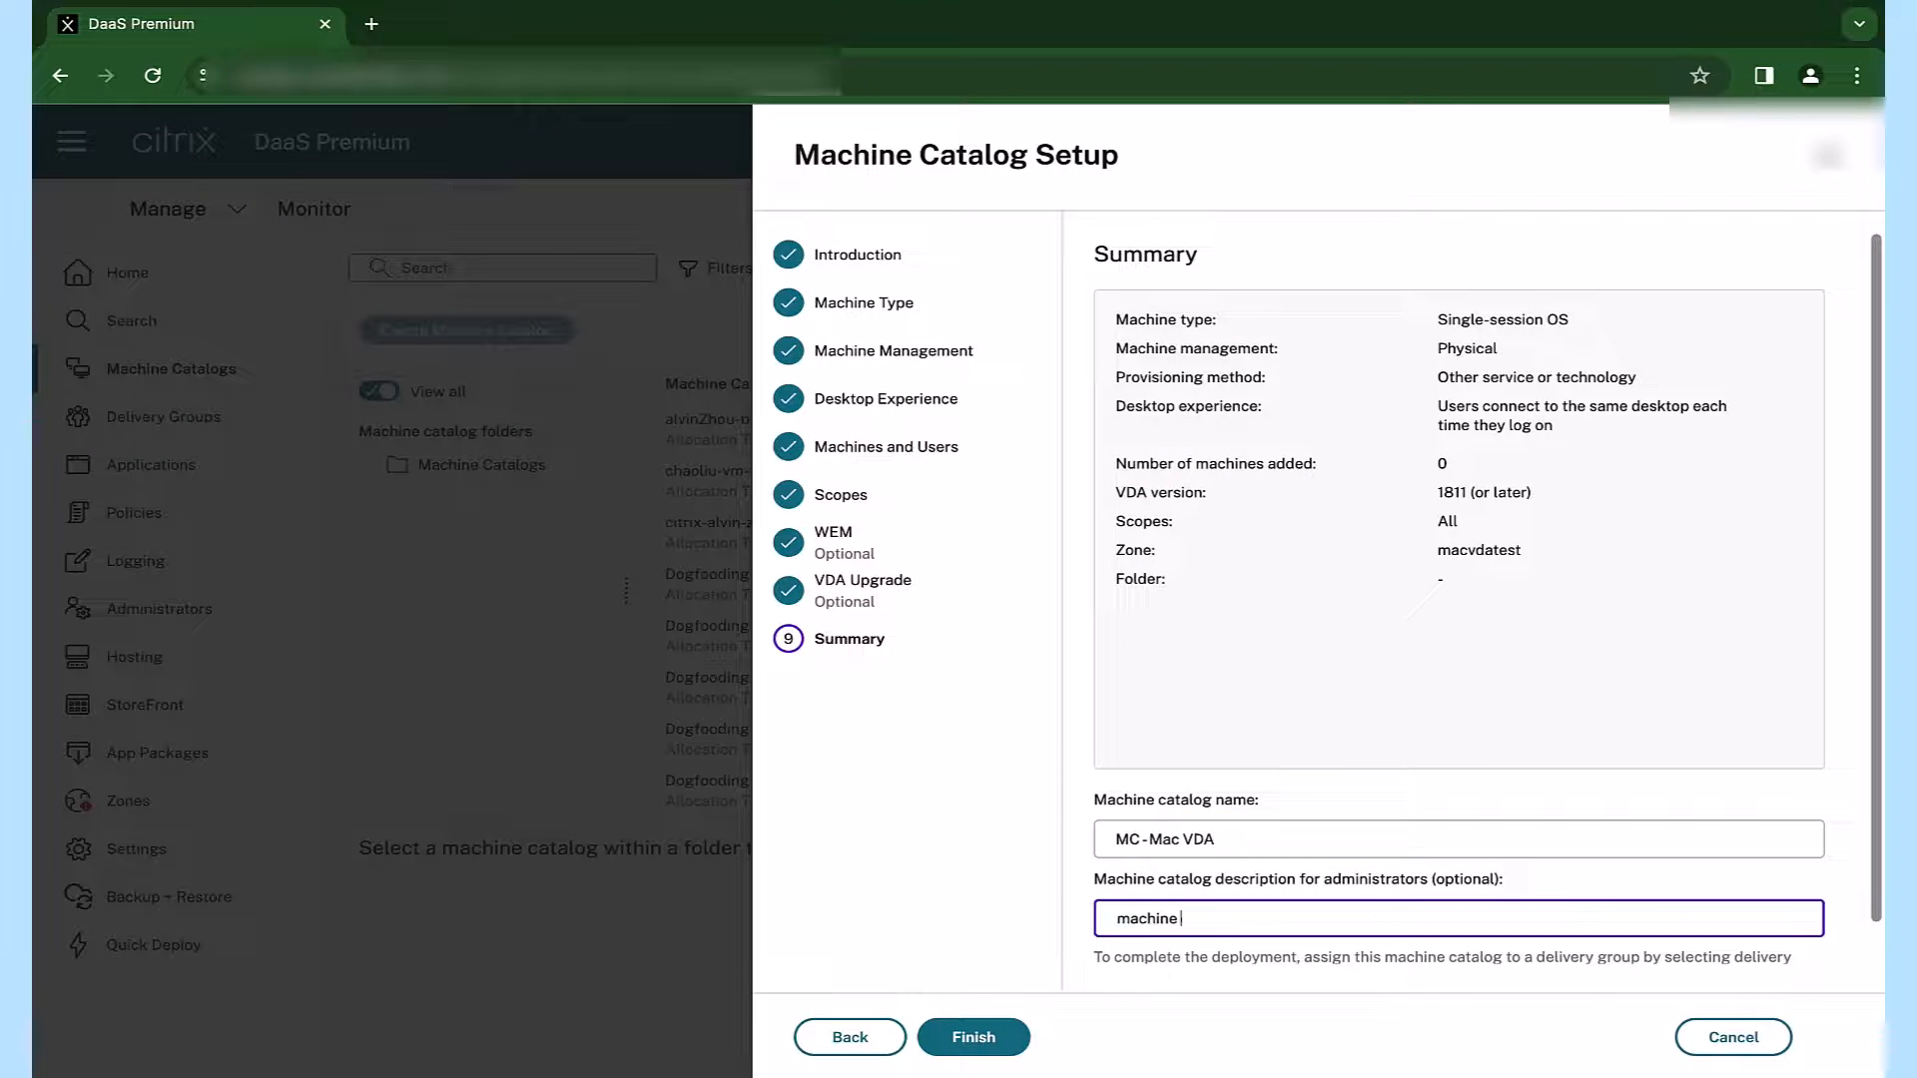
{"action": "left_click", "coordinate": [974, 1036]}
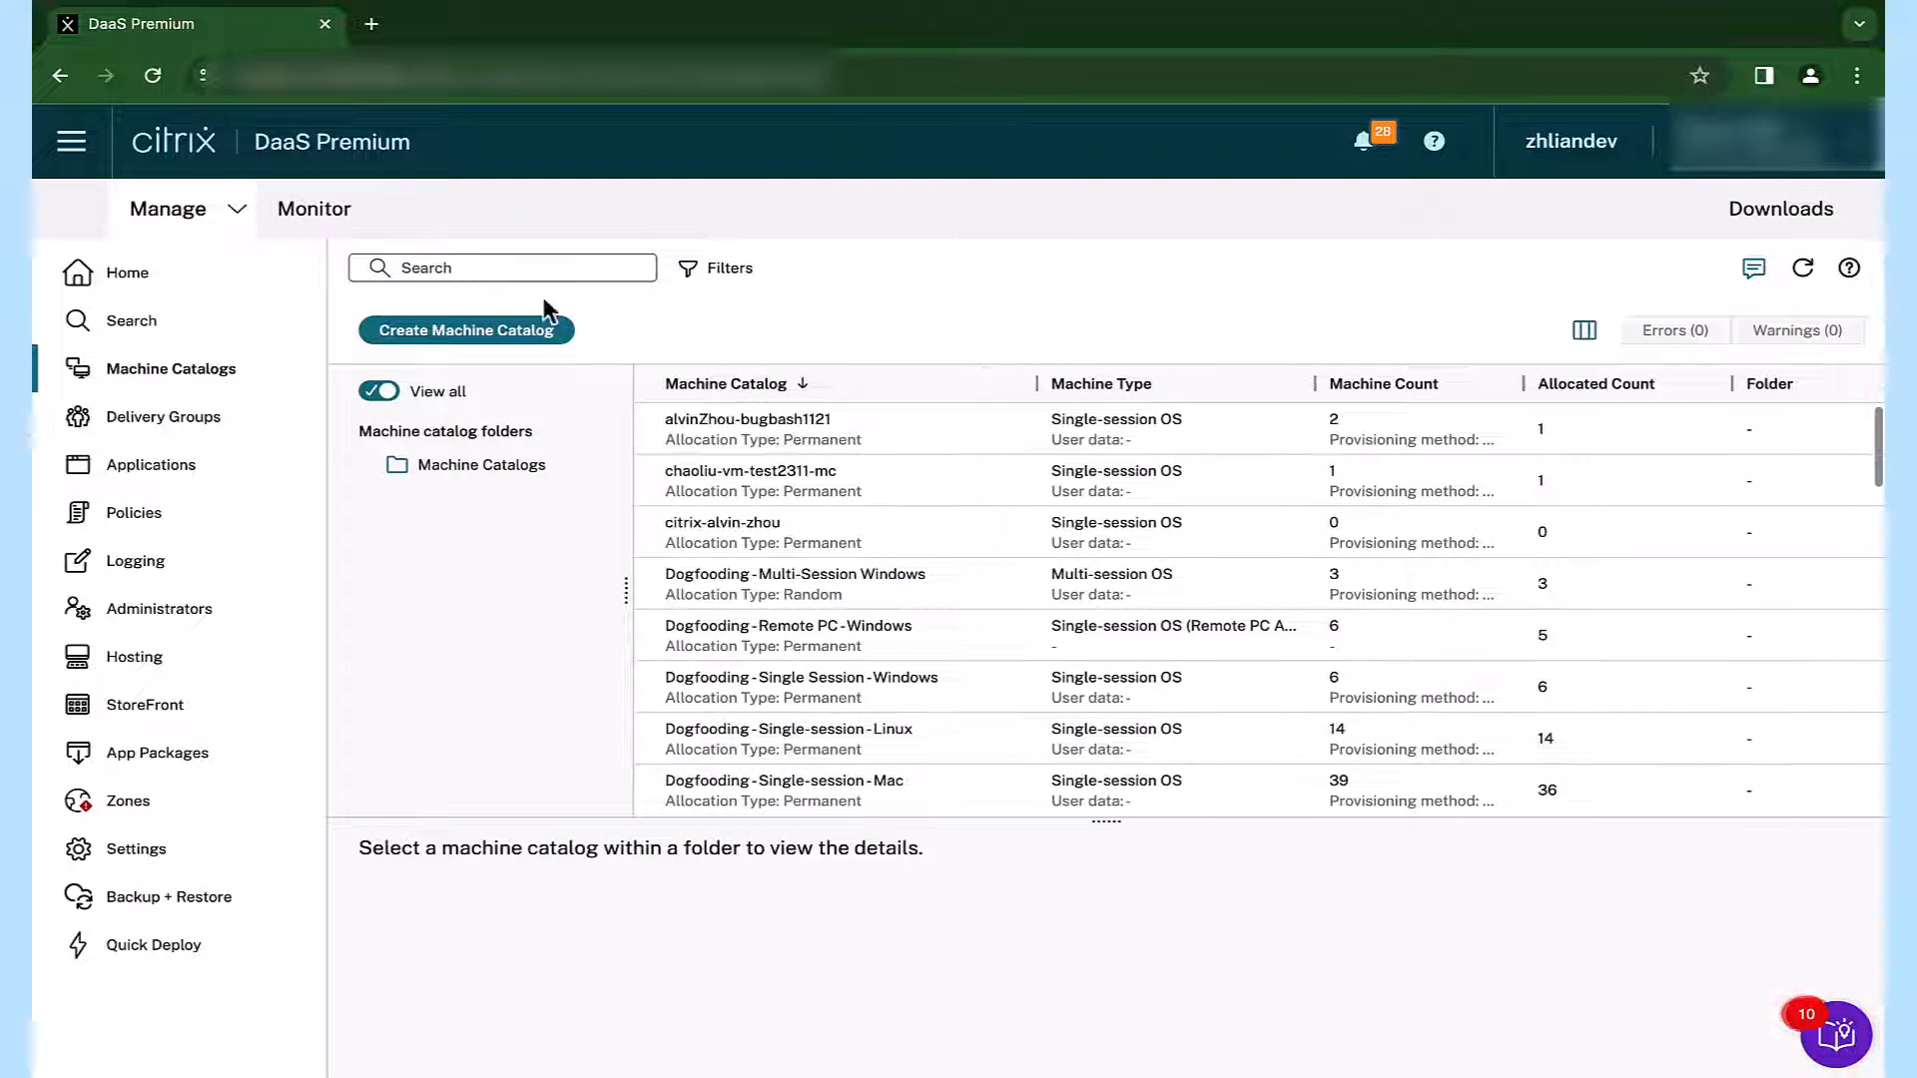
{"action": "type", "text": "mac"}
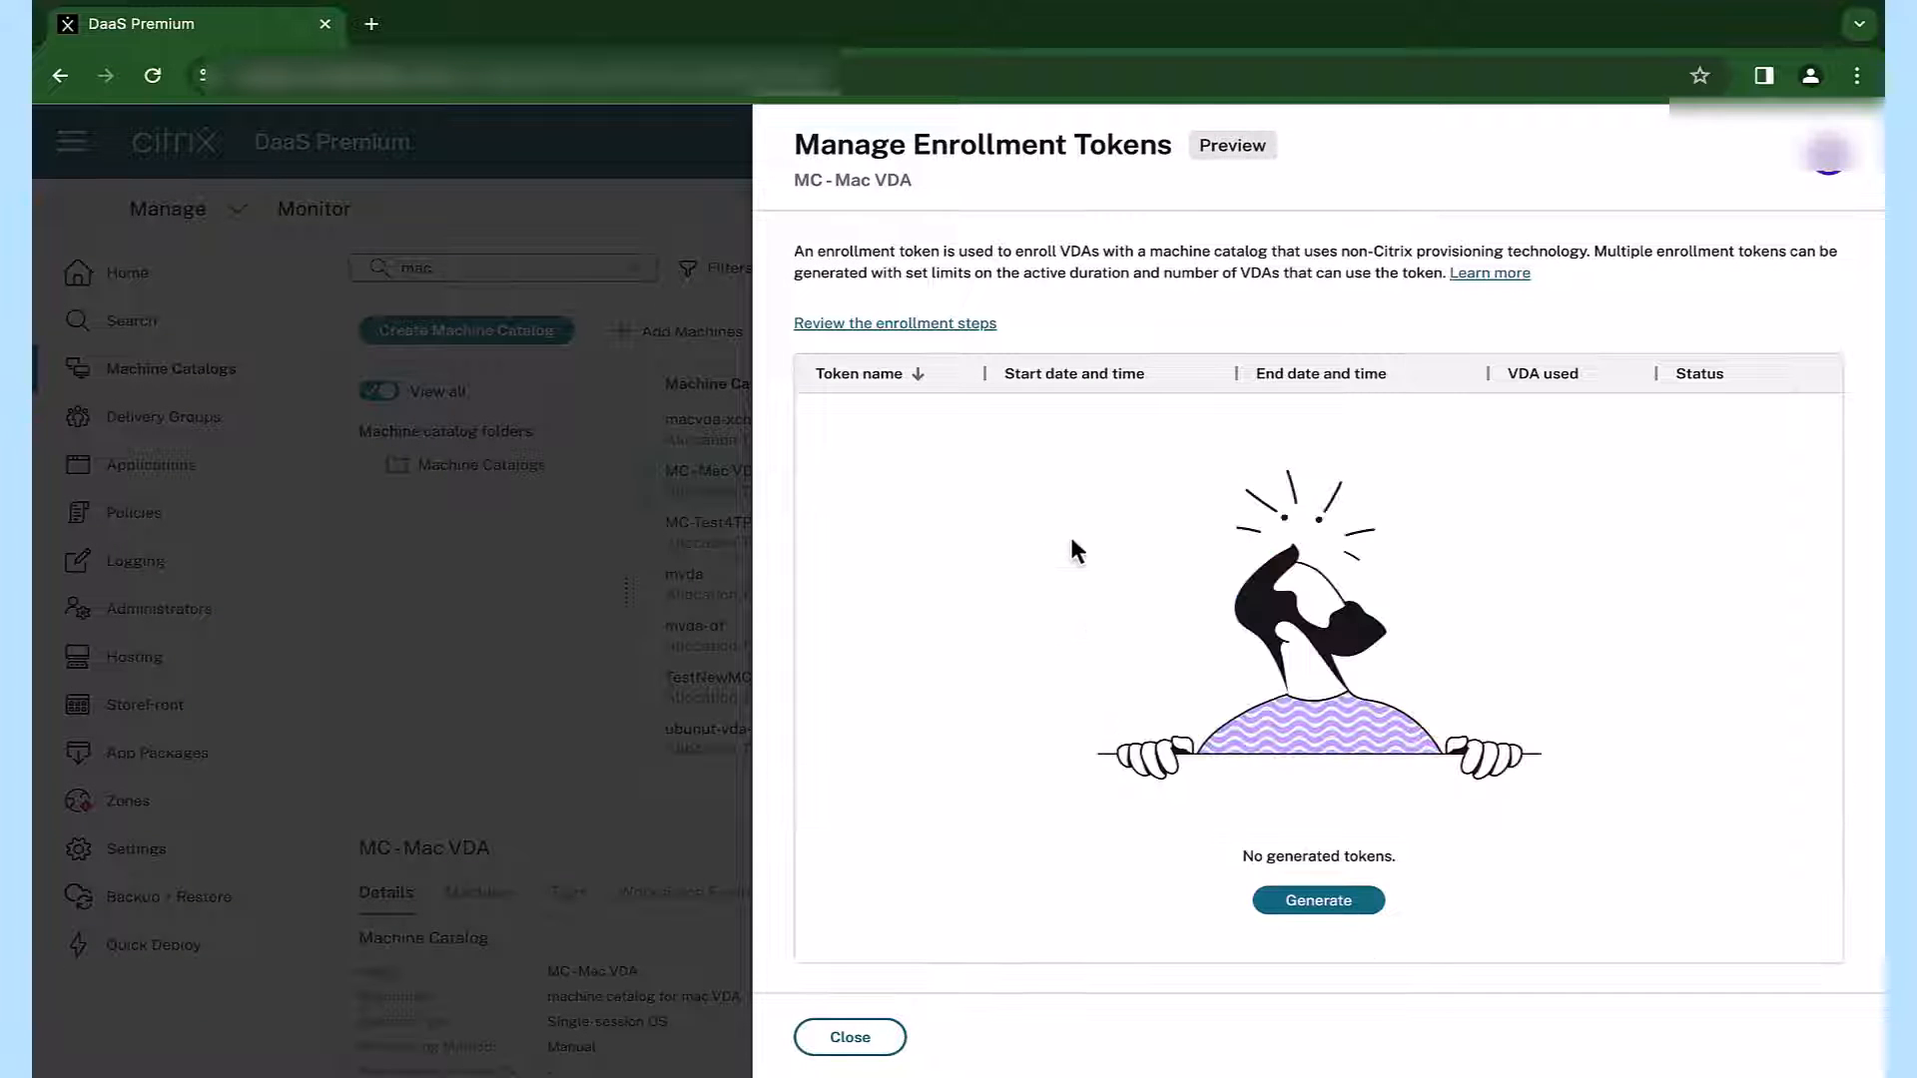
- Generate an enrollment token valid until 3/20/24 for 100 VDA registrations
{"action": "left_click", "coordinate": [1317, 900]}
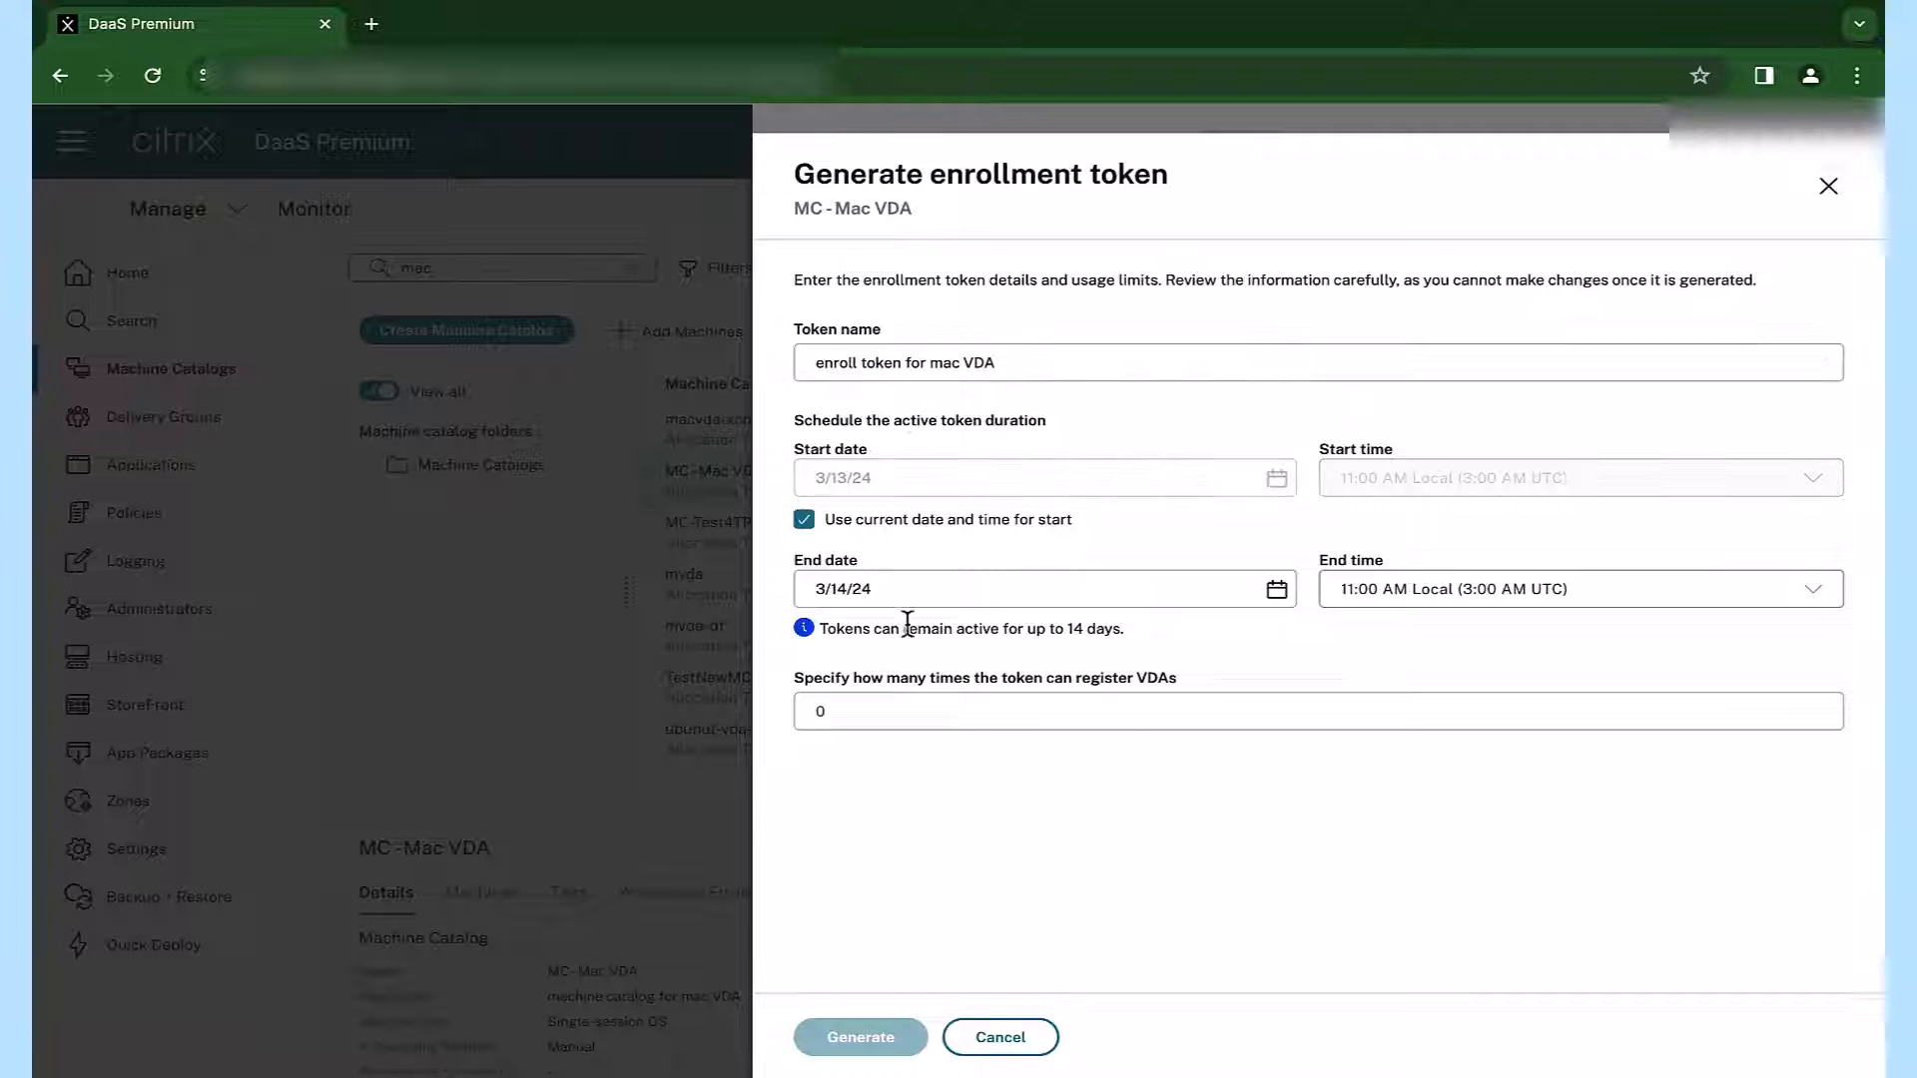
{"action": "type", "text": "3/27/24"}
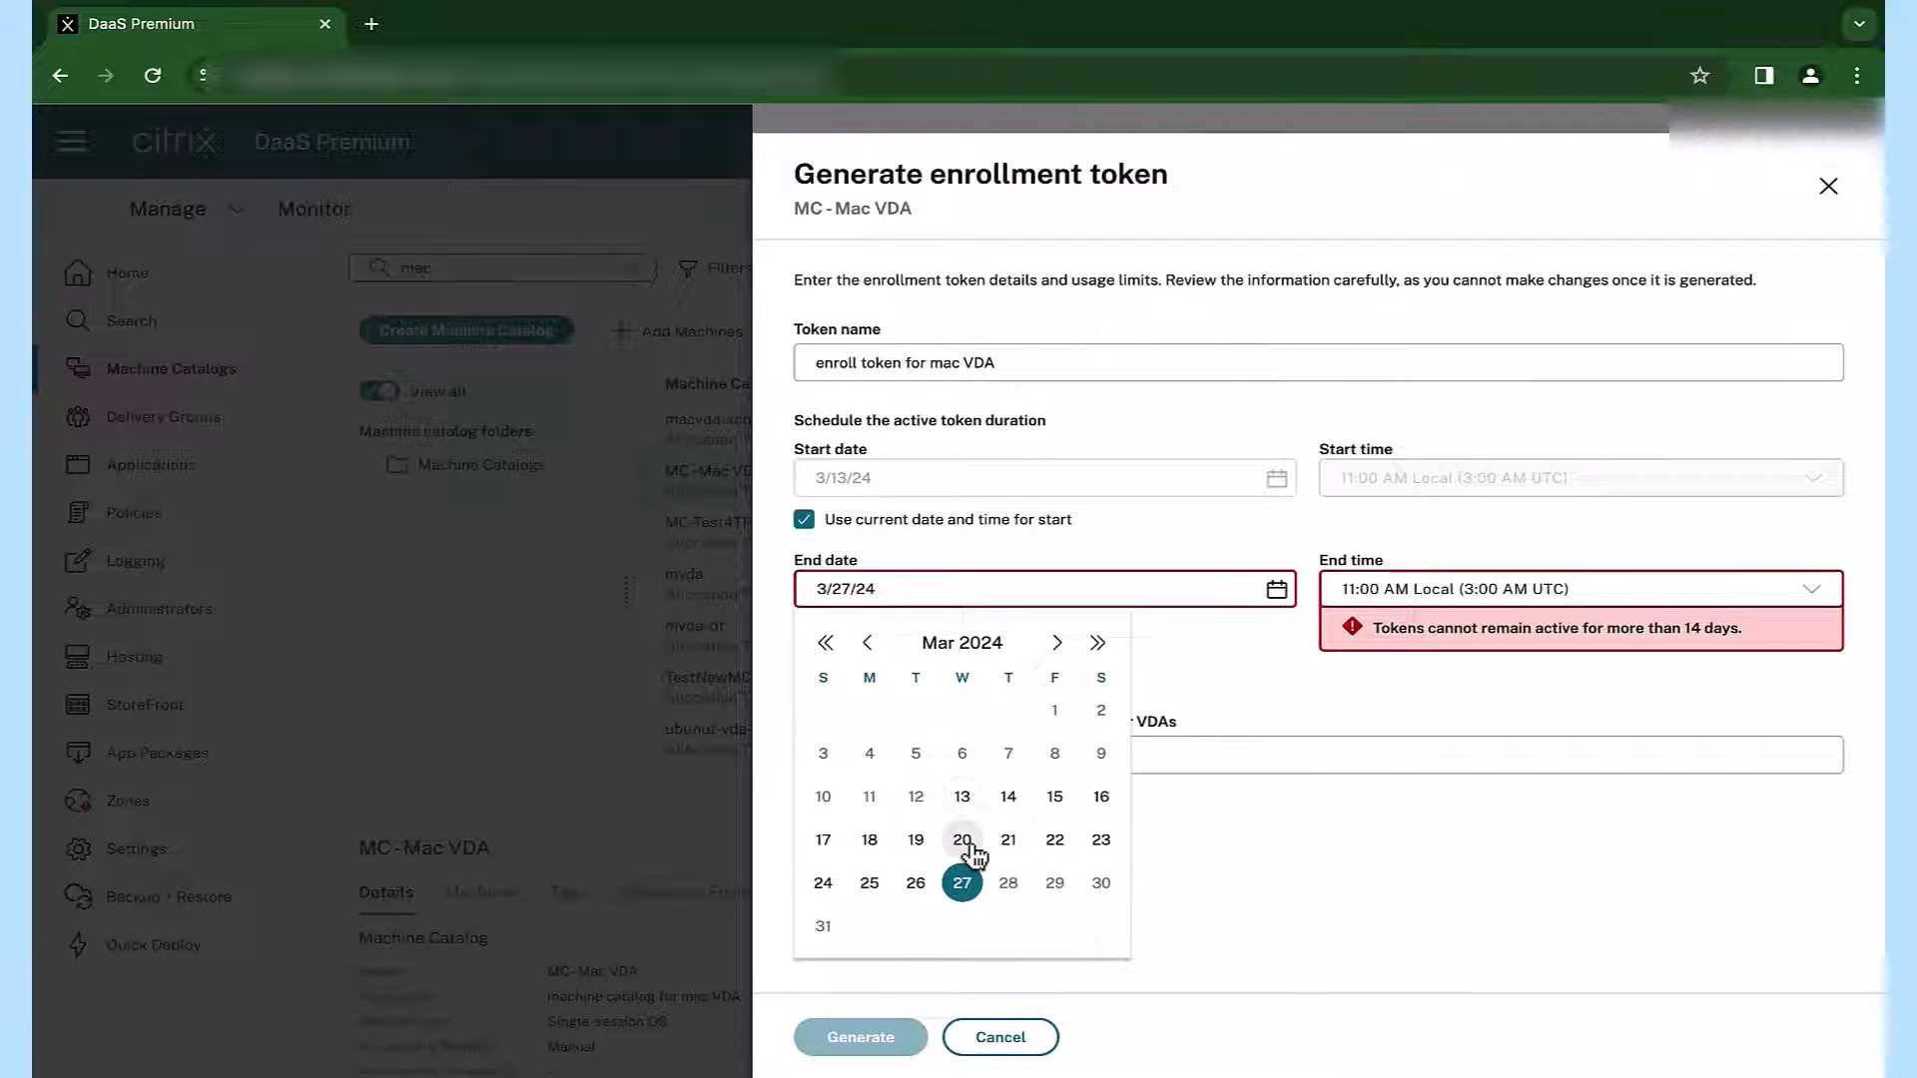
{"action": "left_click", "coordinate": [960, 840]}
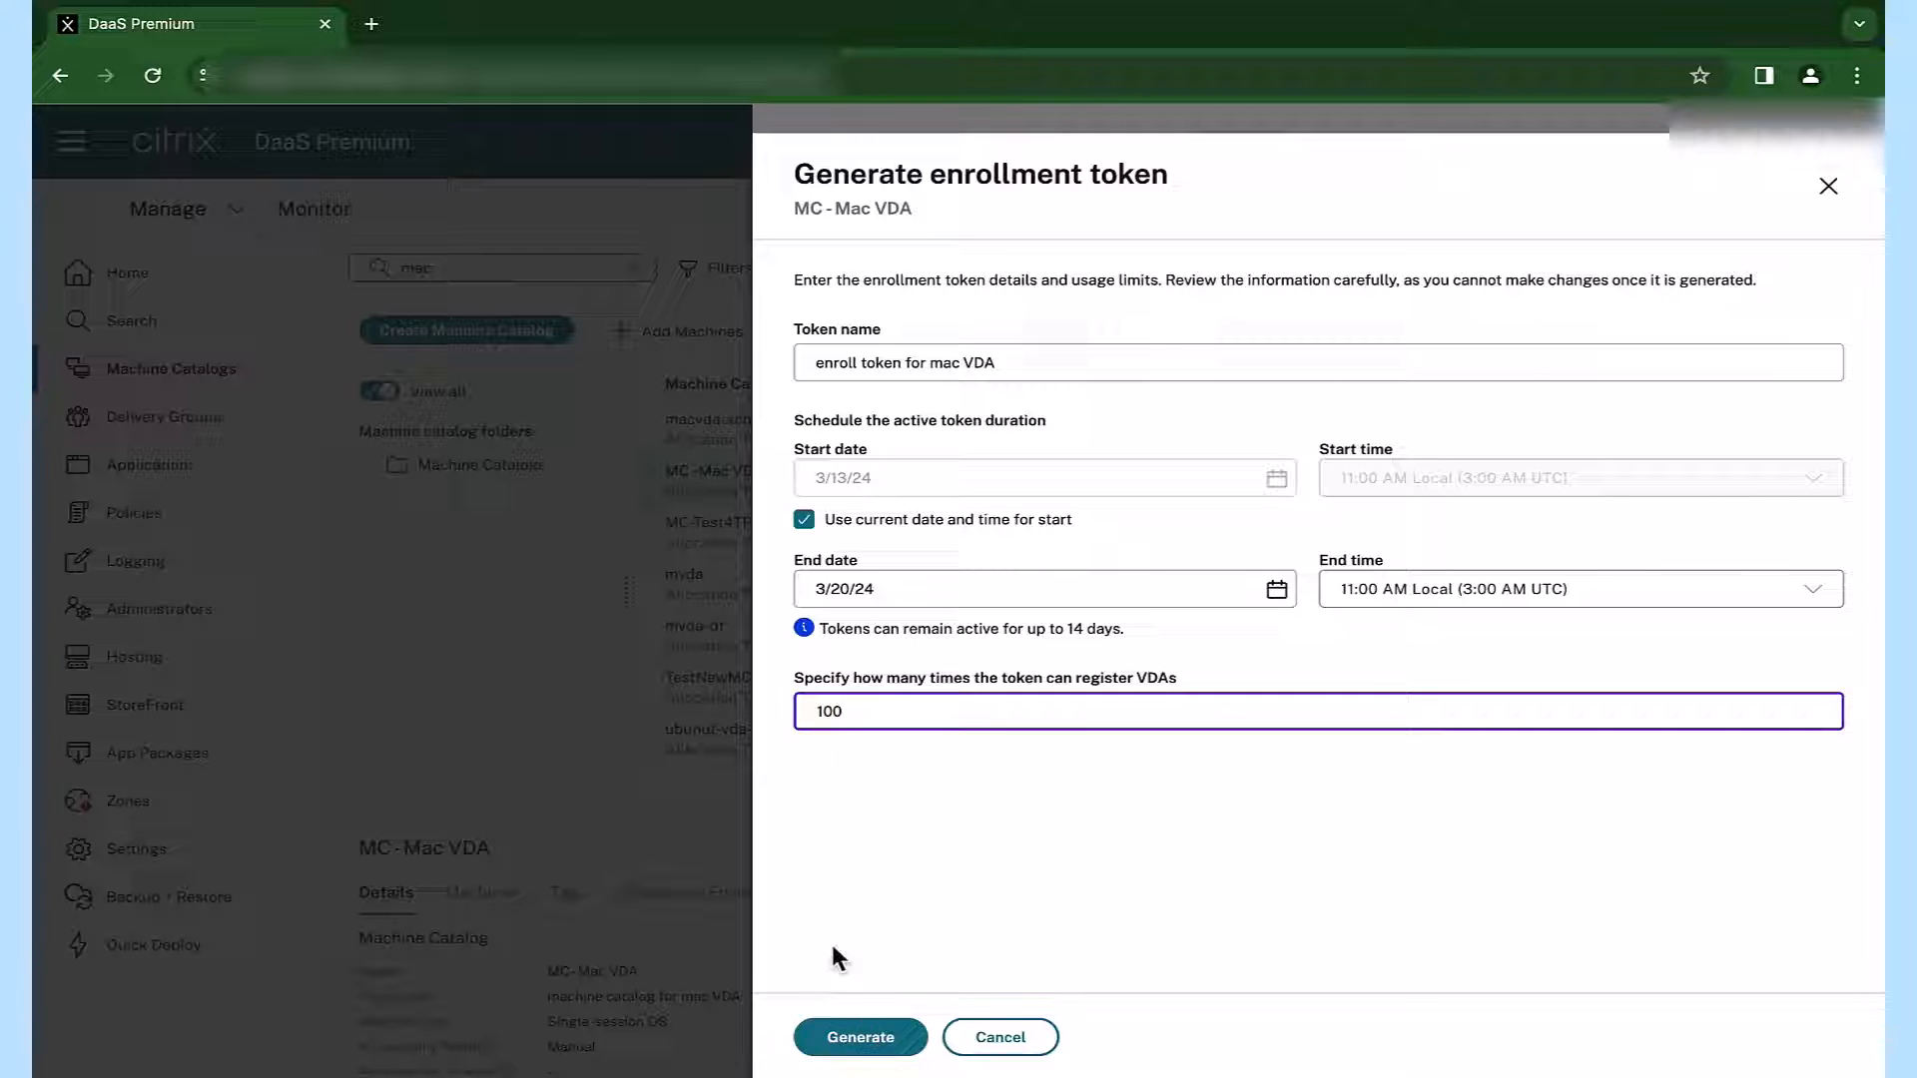
{"action": "left_click", "coordinate": [860, 1037]}
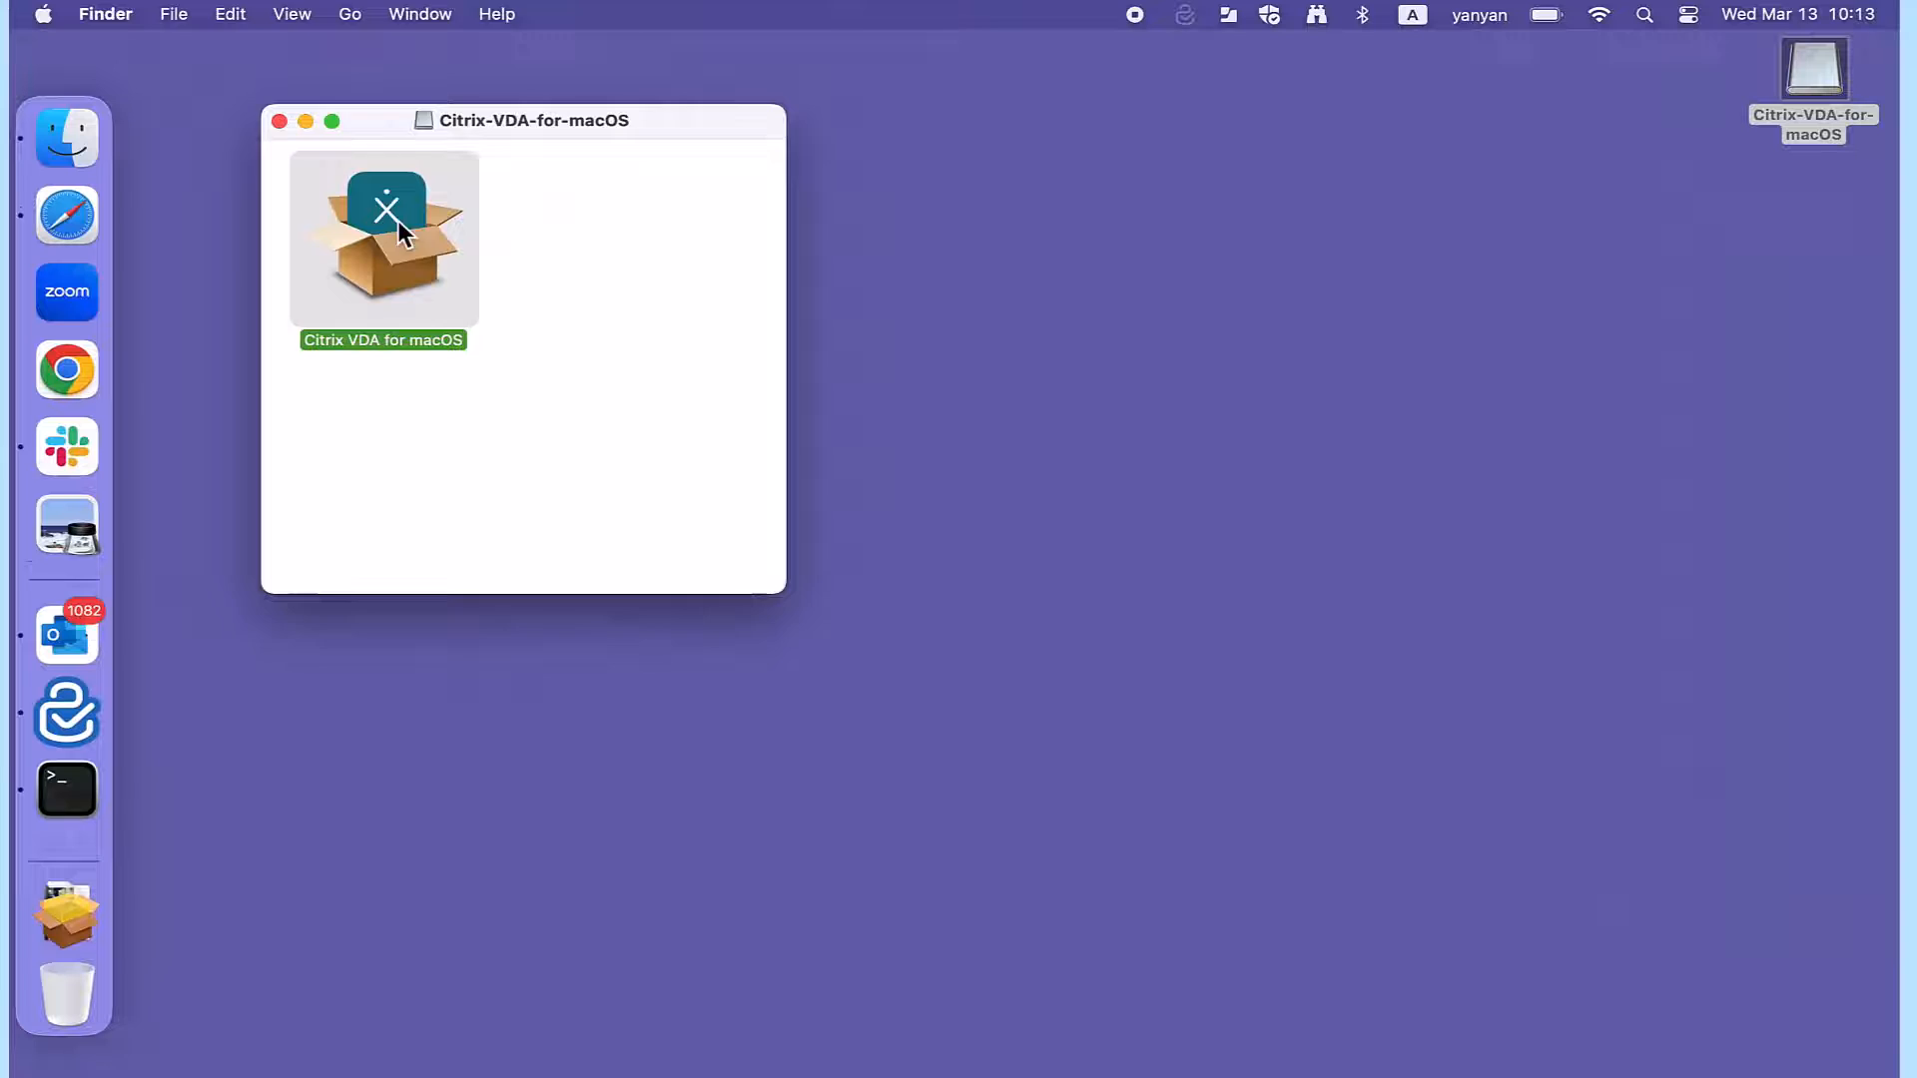
- Run the Citrix VDA for macOS package installer, authorizing it with the admin password
{"action": "double_click", "coordinate": [383, 239]}
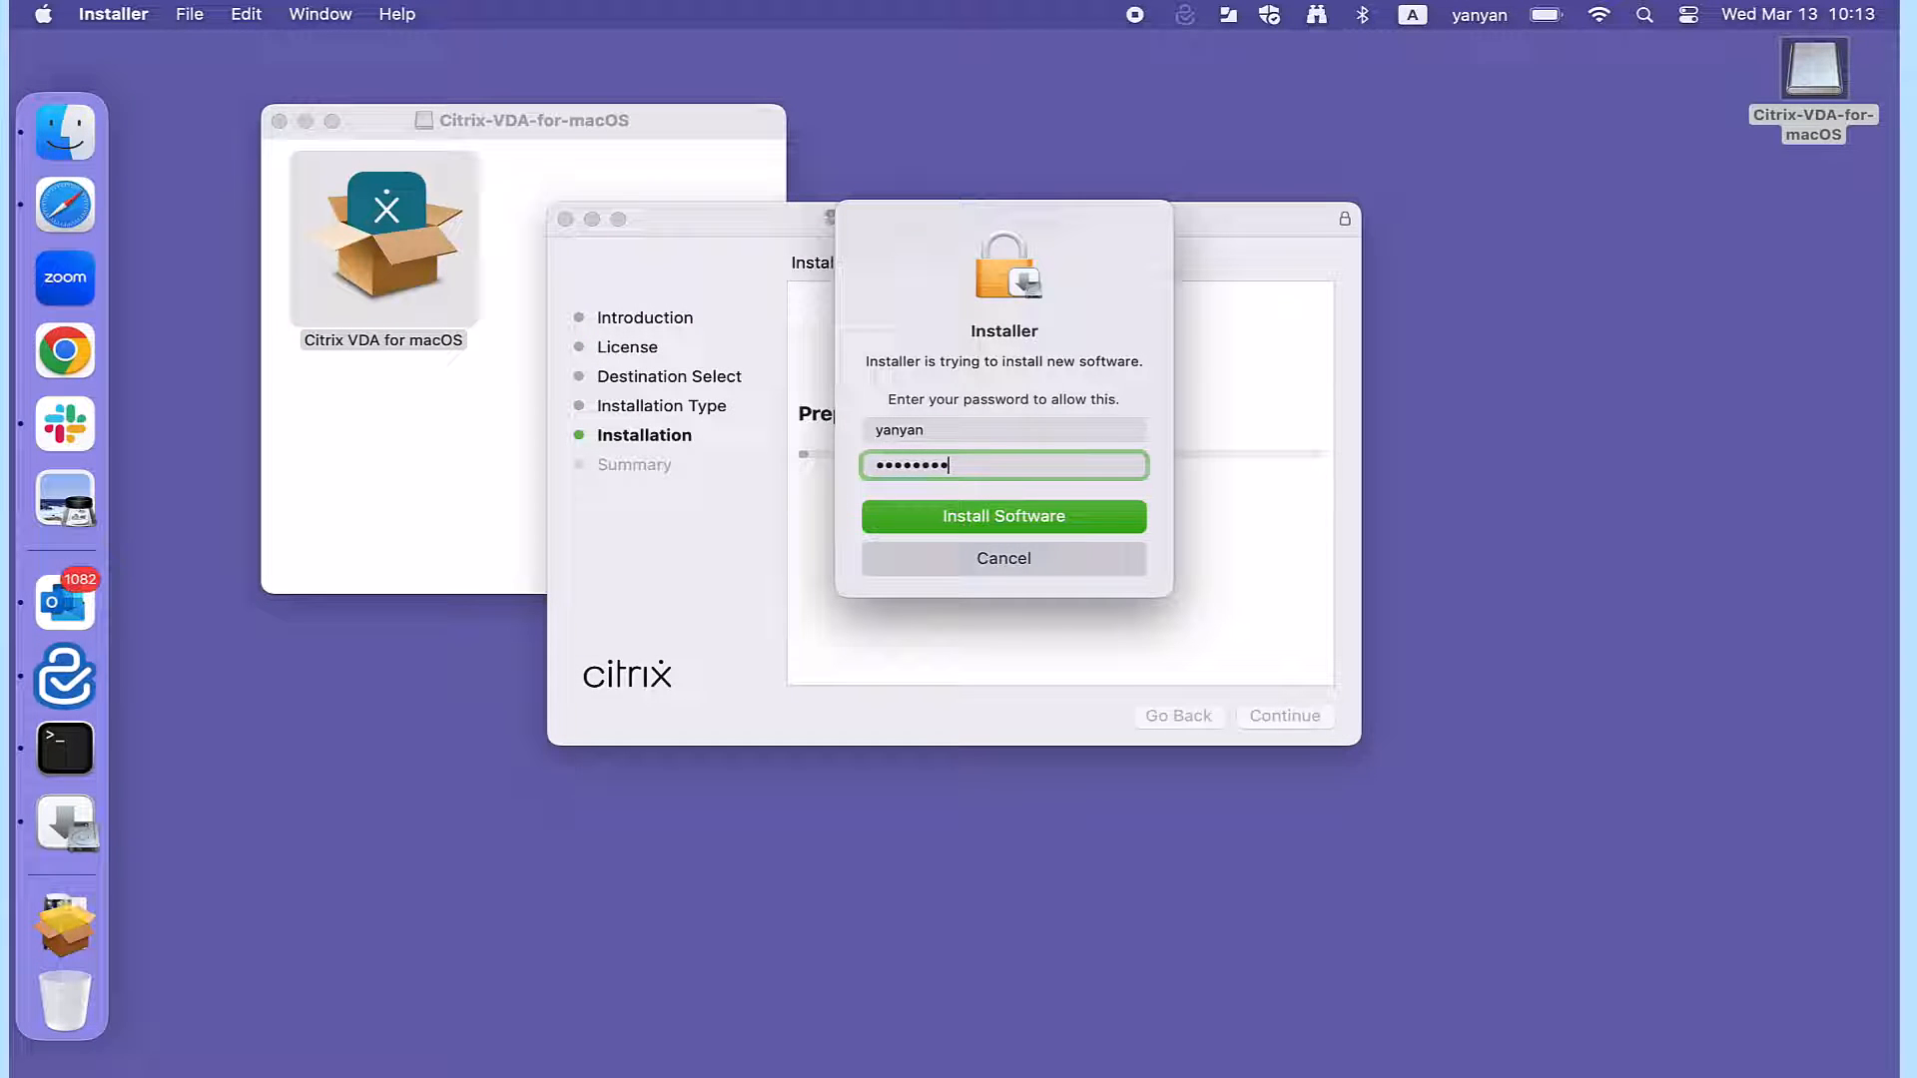
{"action": "left_click", "coordinate": [1001, 517]}
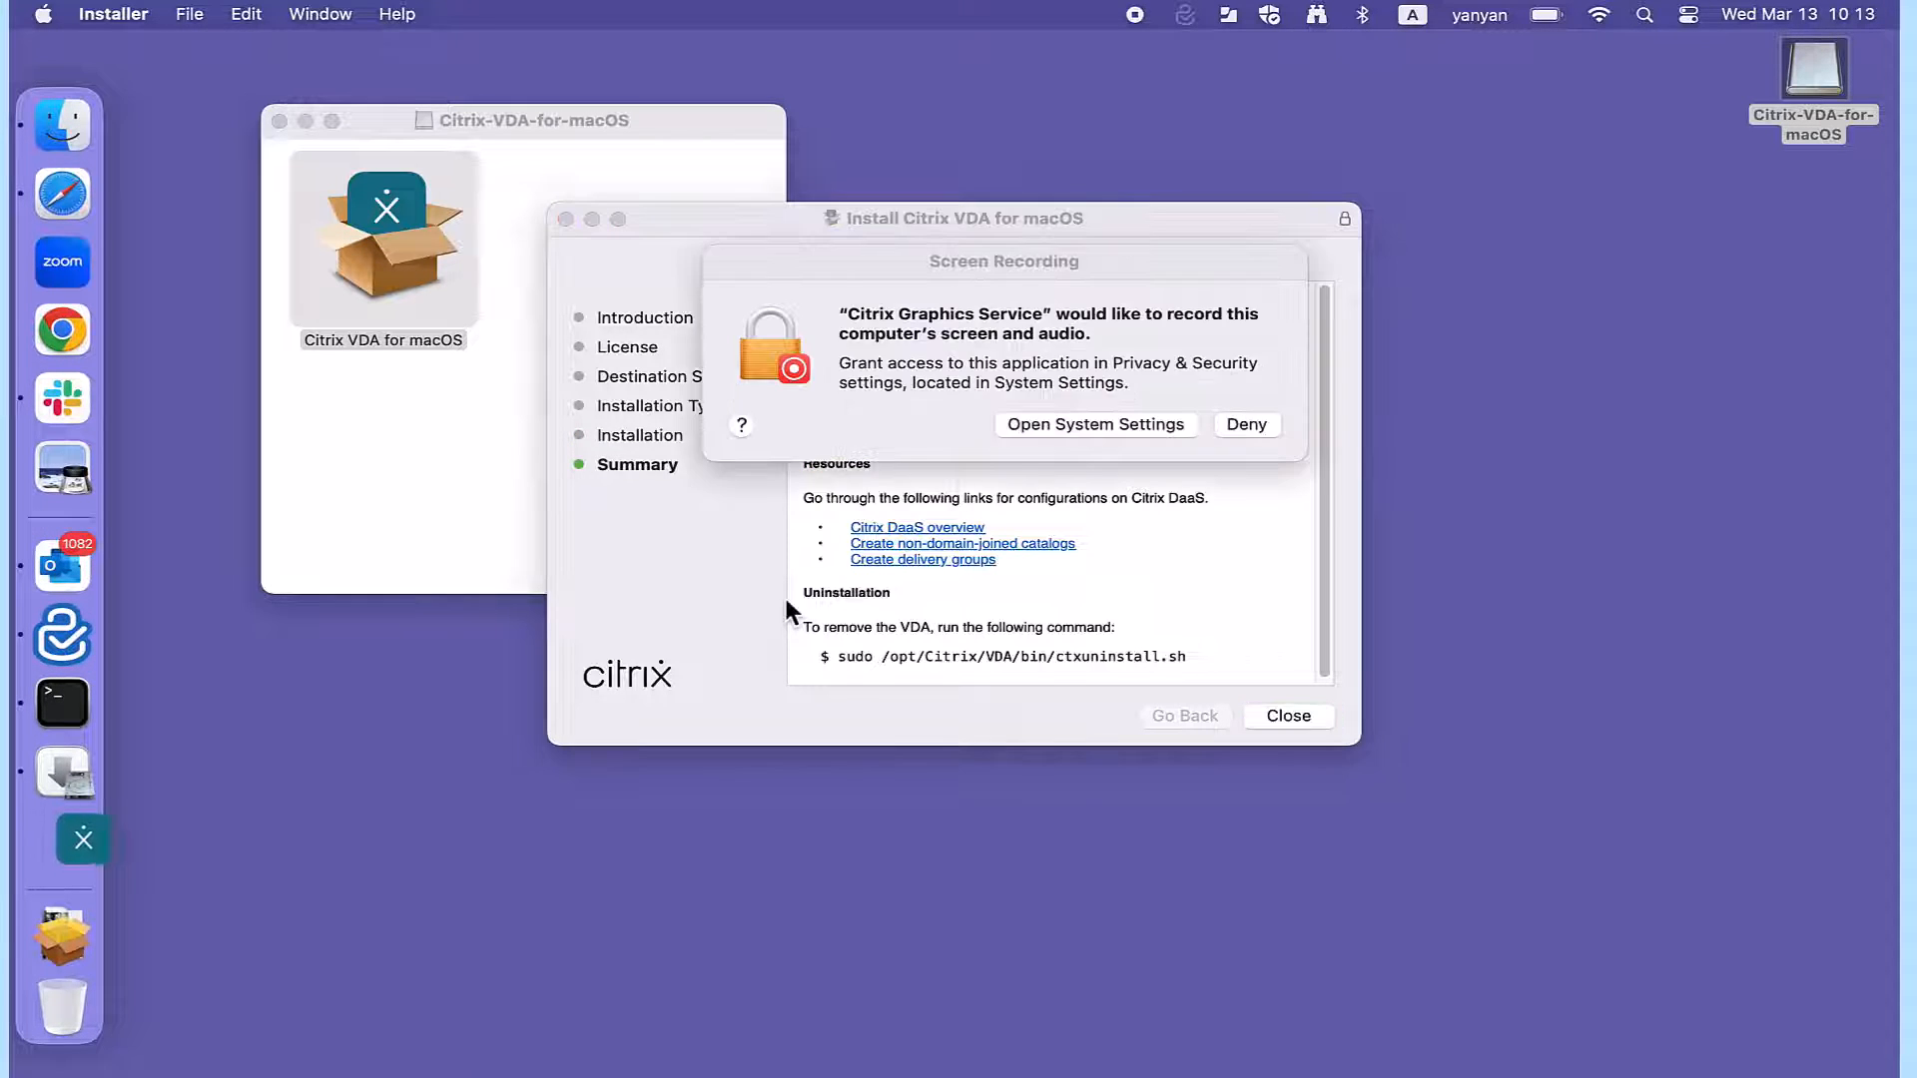
- Grant Citrix Graphics Service Screen Recording permission in Privacy & Security using the password
{"action": "left_click", "coordinate": [1095, 424]}
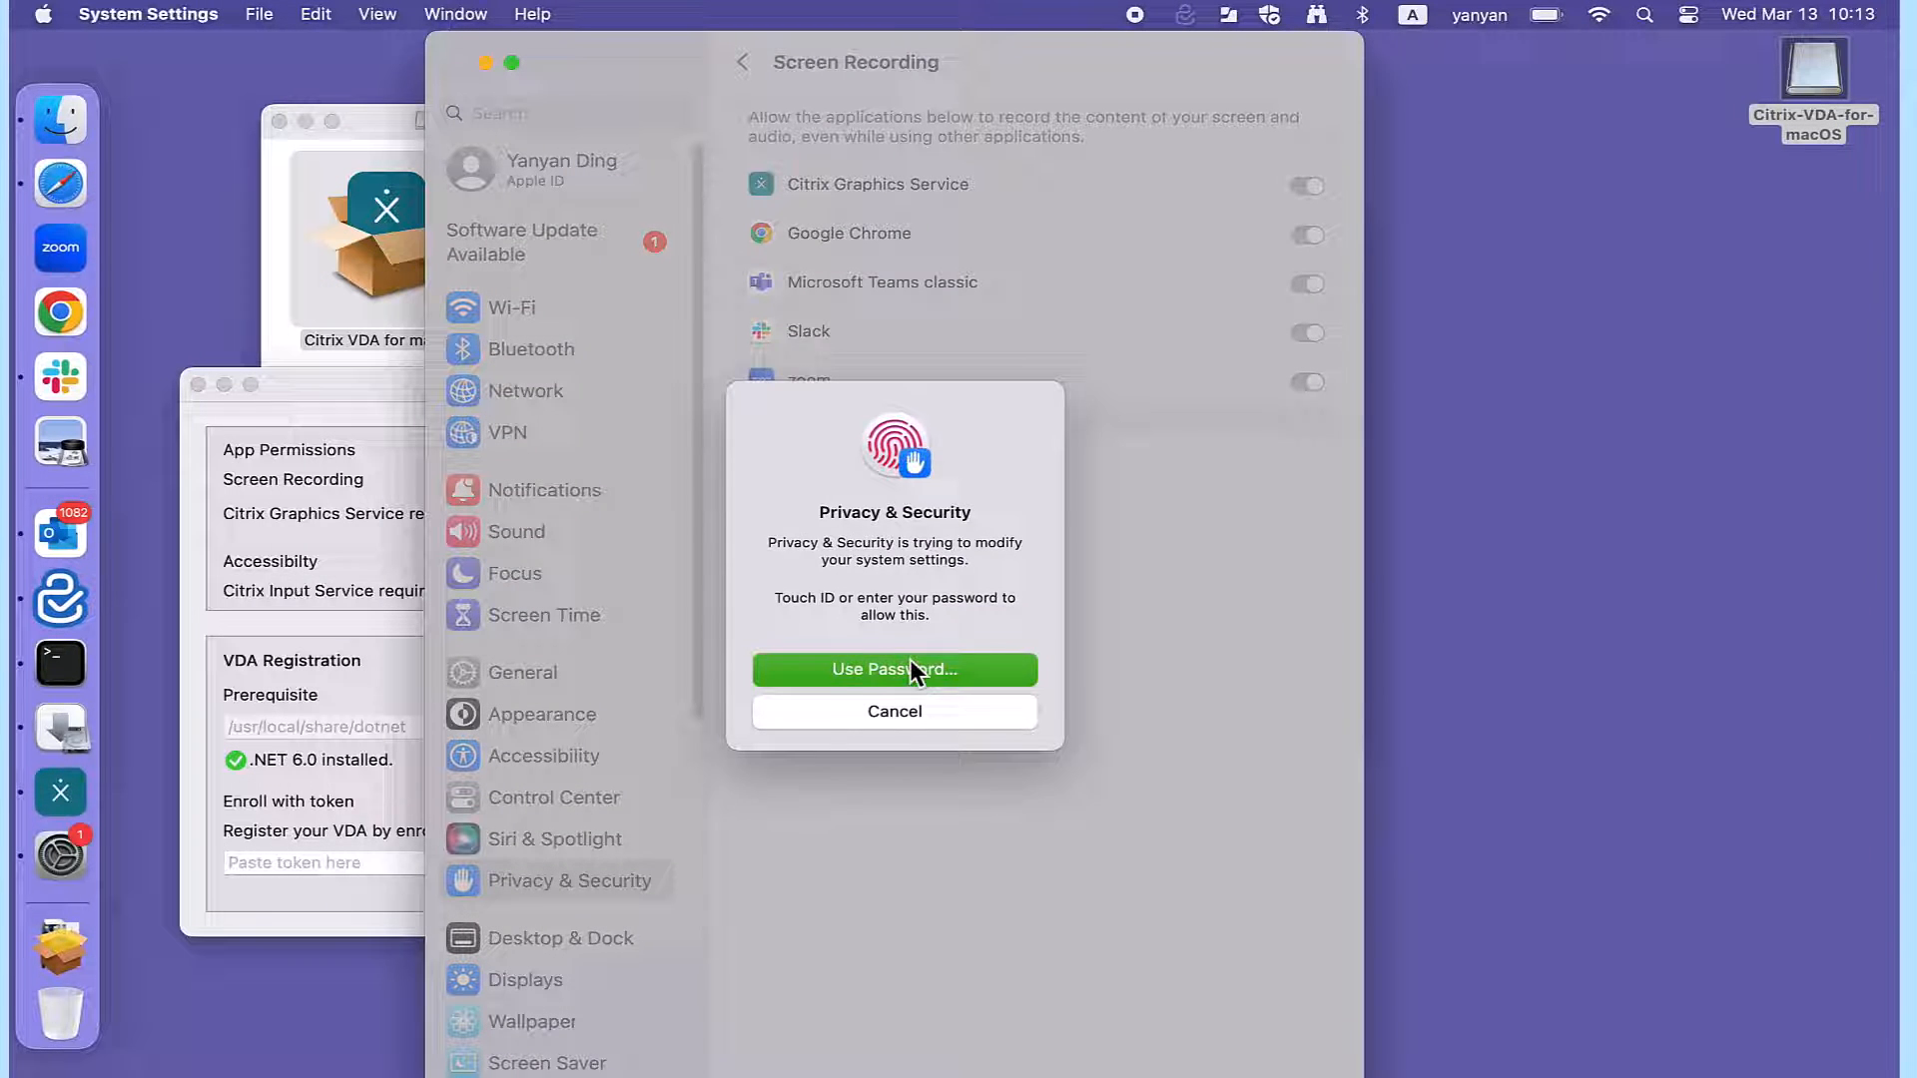
{"action": "left_click", "coordinate": [893, 669]}
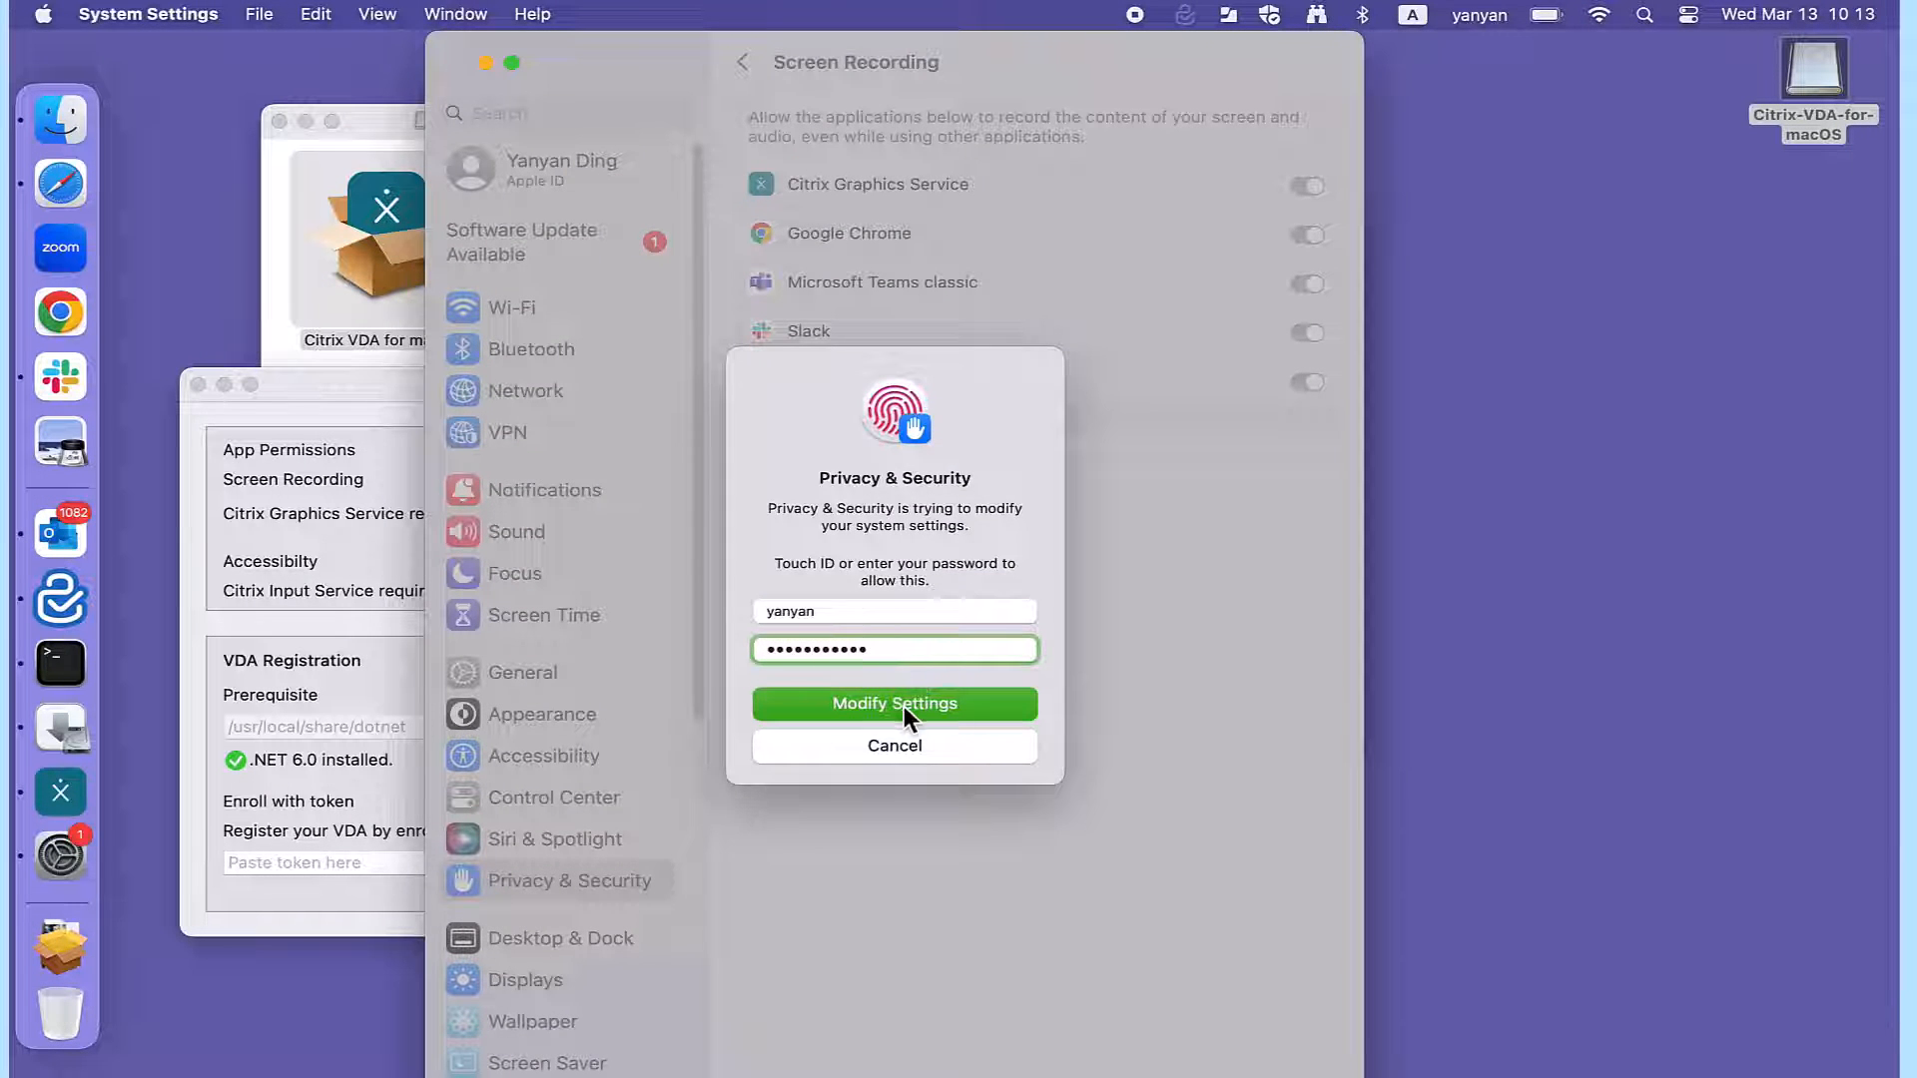
{"action": "left_click", "coordinate": [893, 702]}
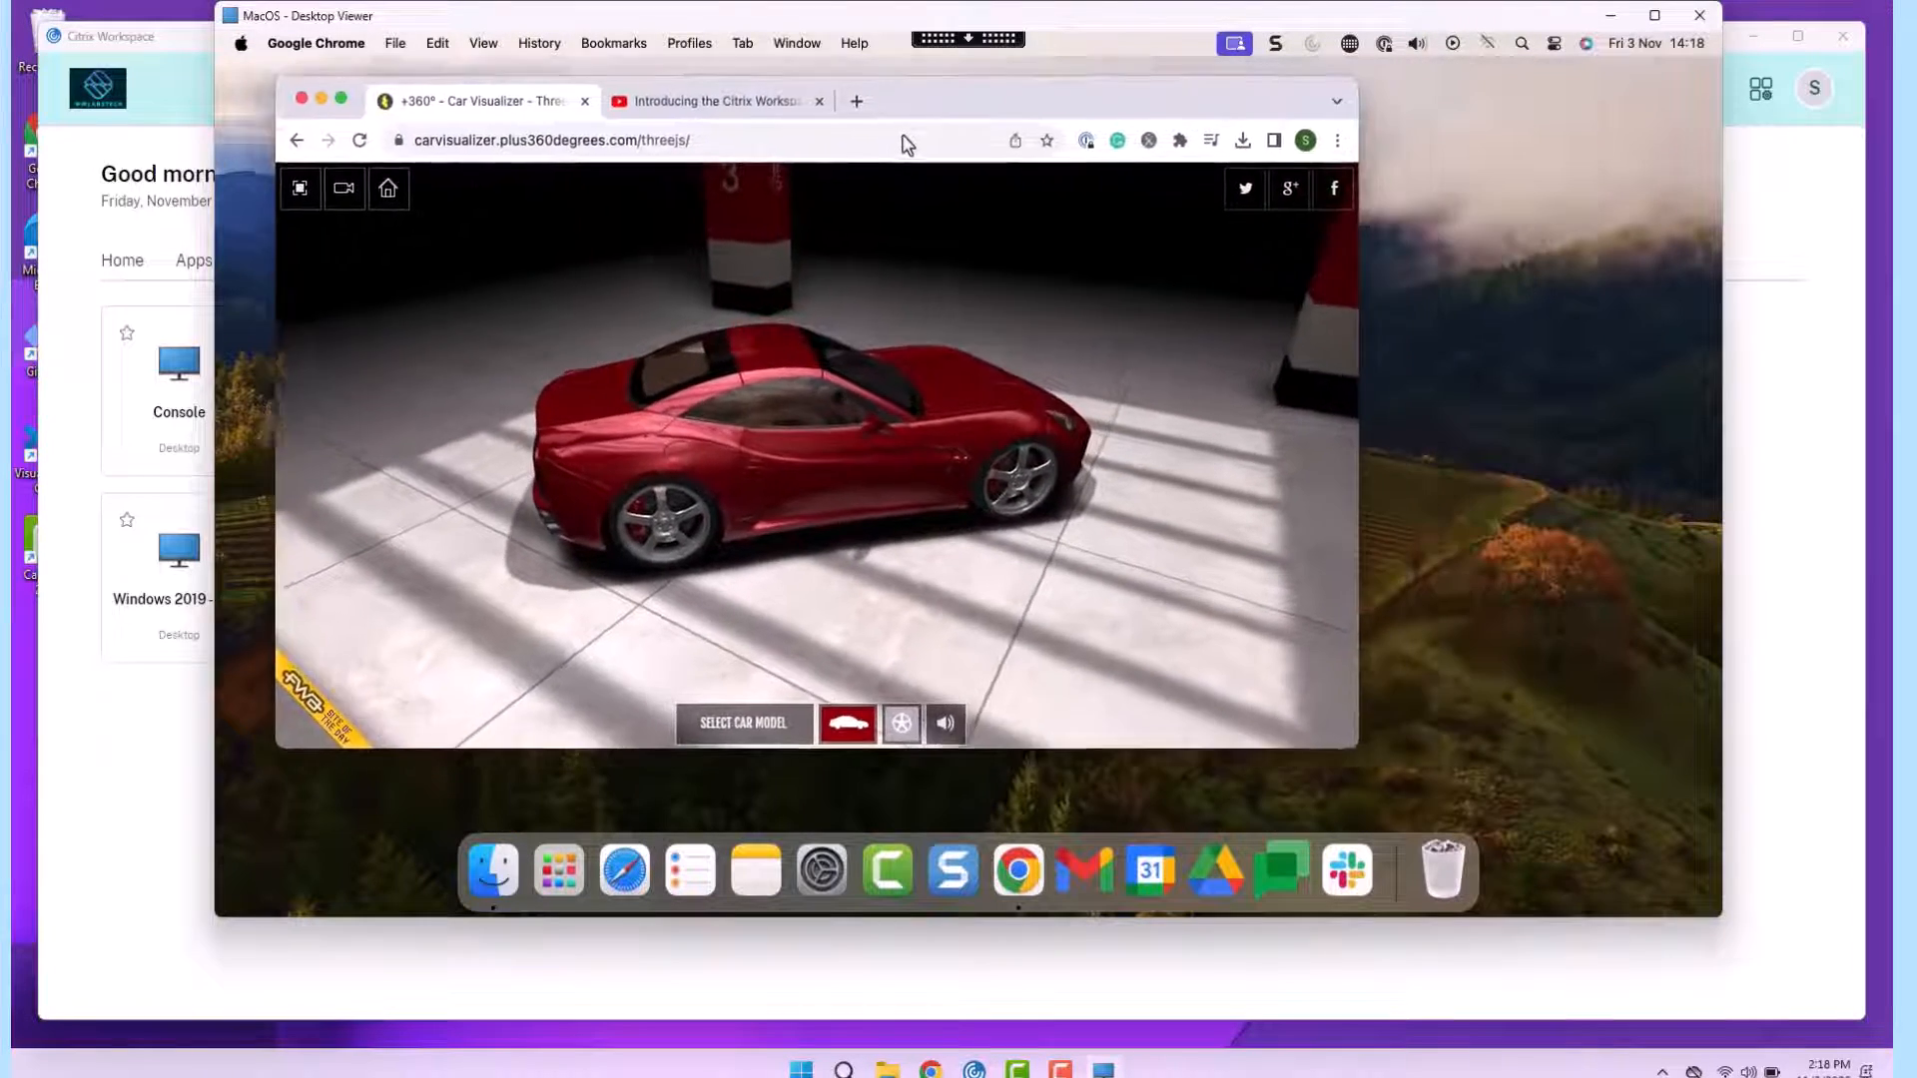
- In the remote desktop's Chrome, view the Citrix Workspace YouTube tab, then return to Car Visualizer
{"action": "left_click", "coordinate": [714, 100]}
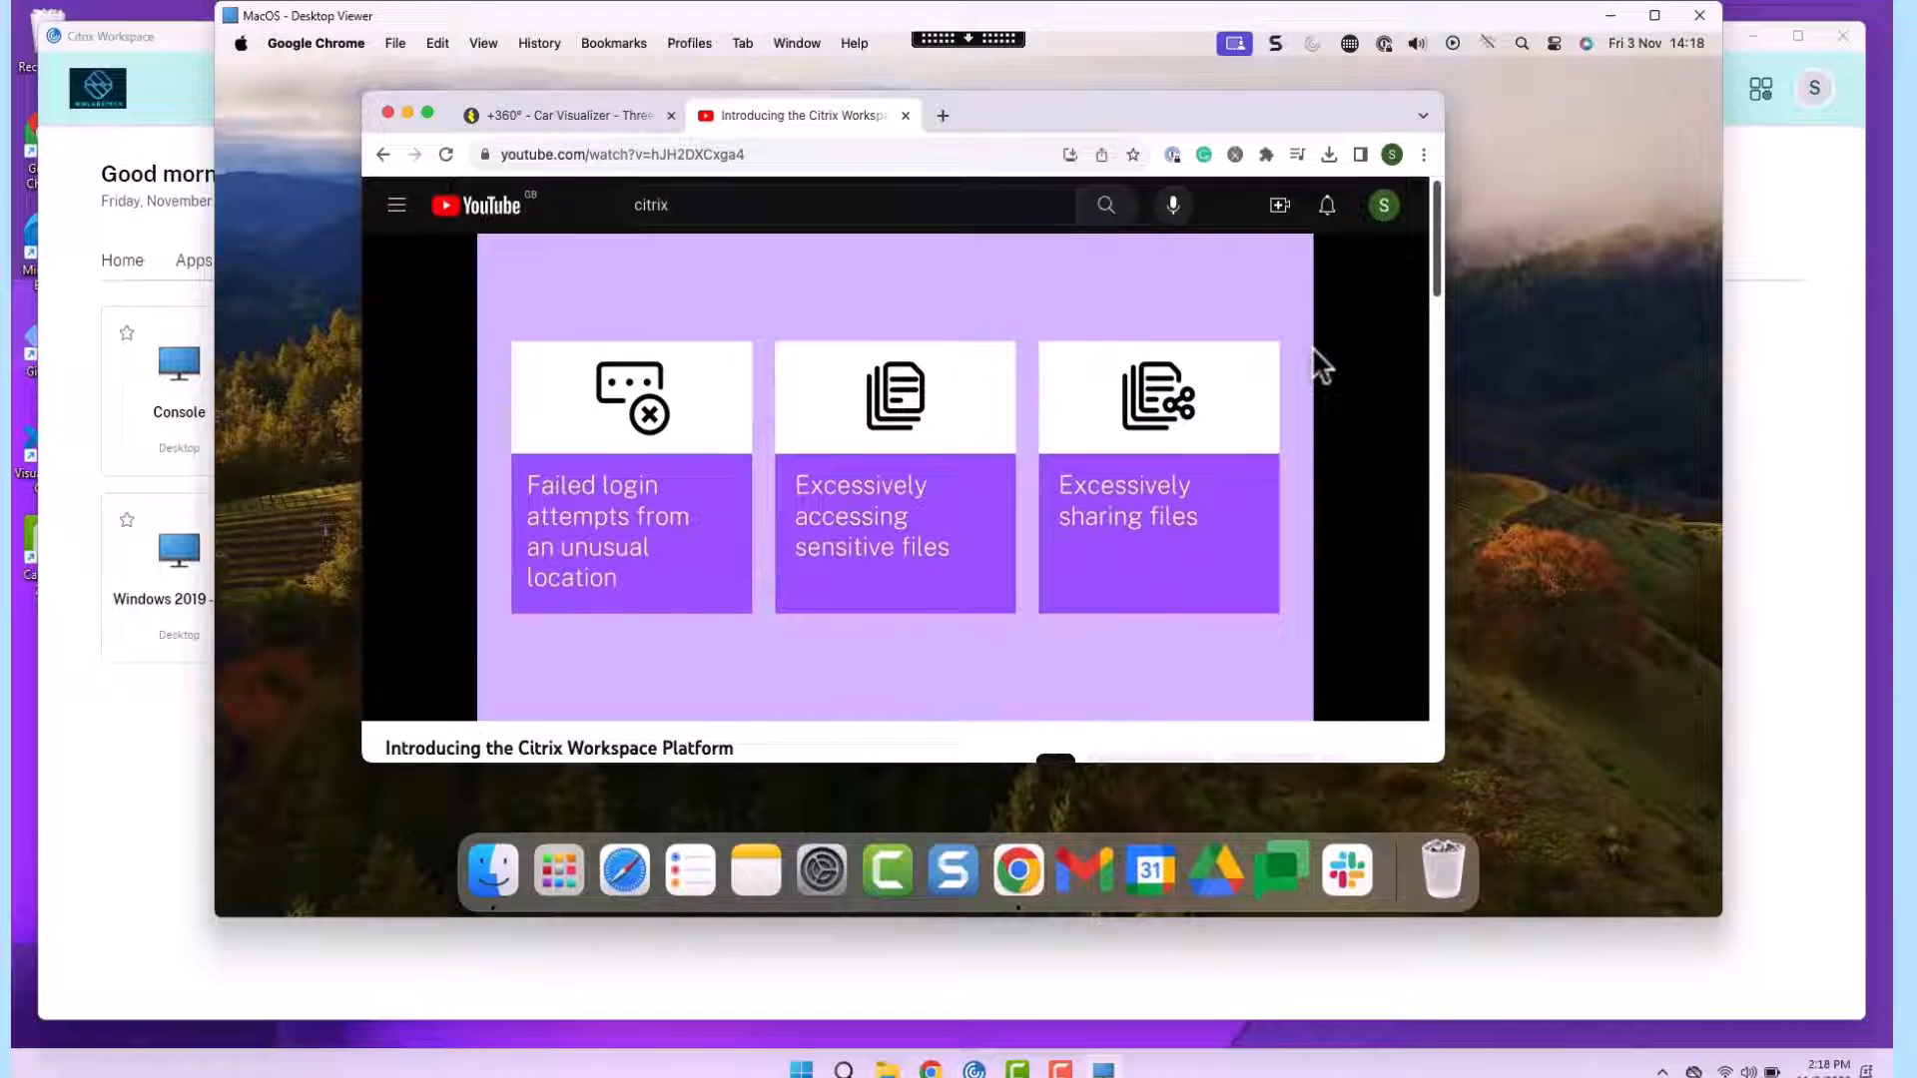
{"action": "left_click", "coordinate": [562, 115]}
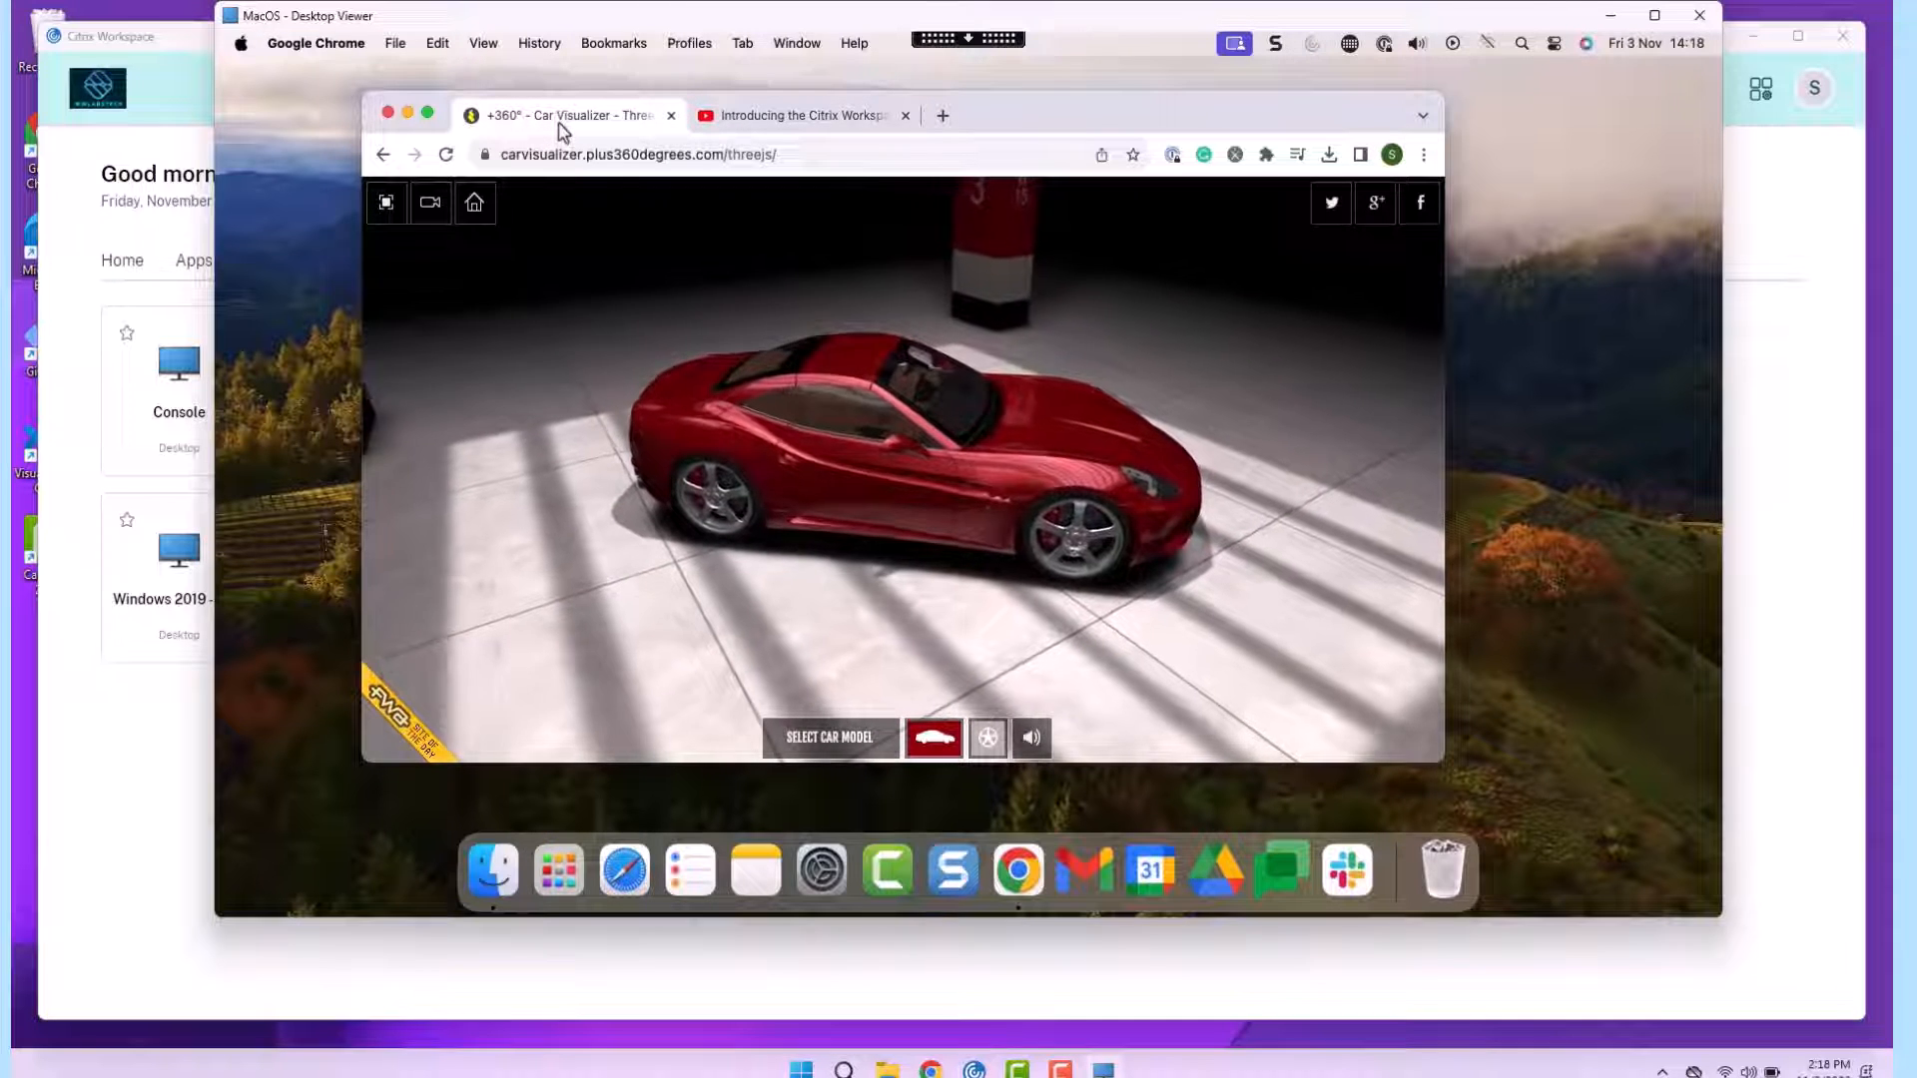